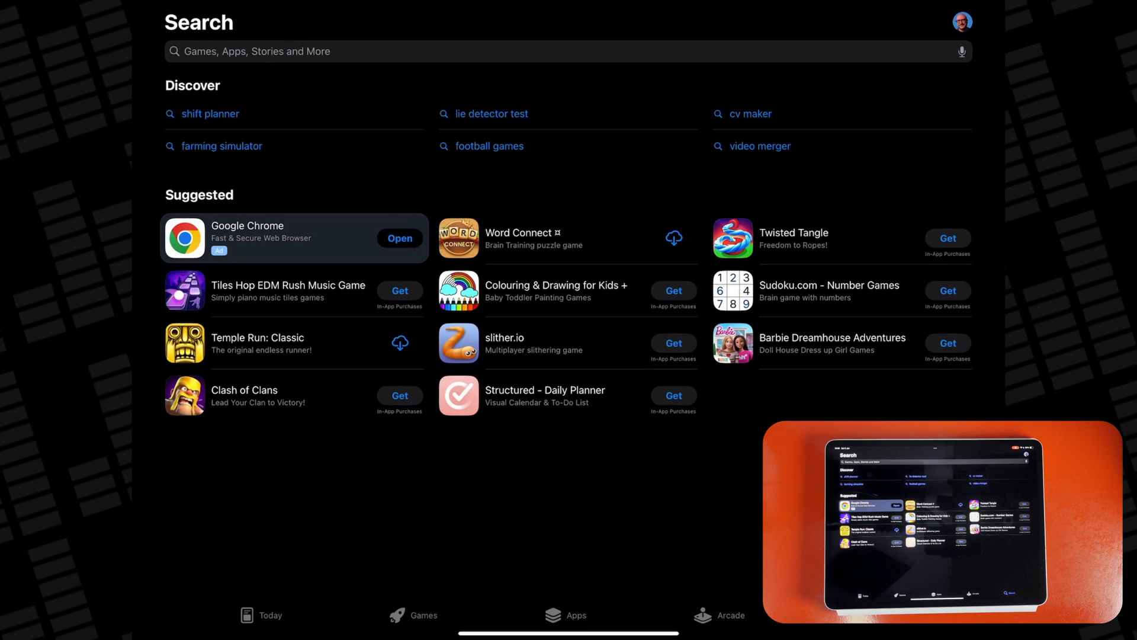
Search the App Store for 'garage' and launch the installed GarageBand app.
click(568, 51)
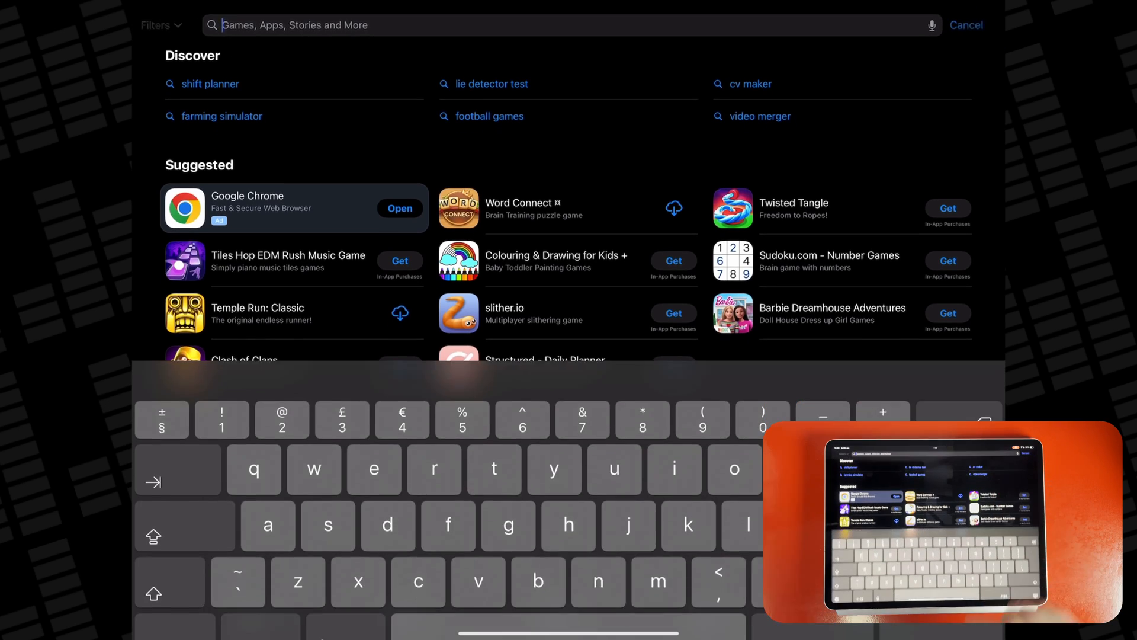
text(garage)
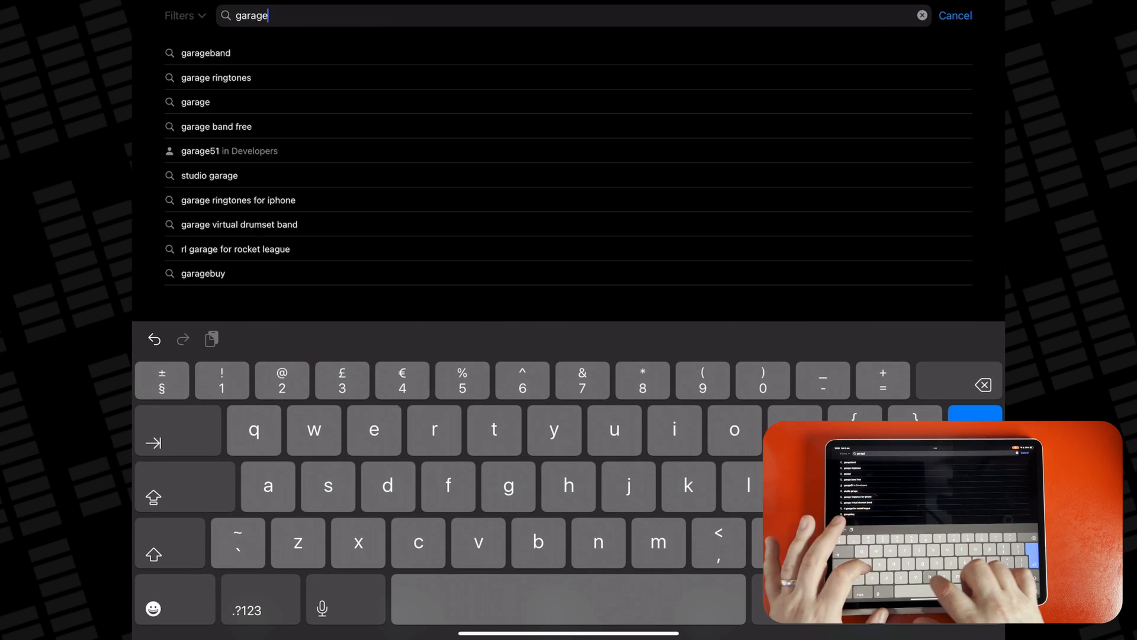
click(209, 52)
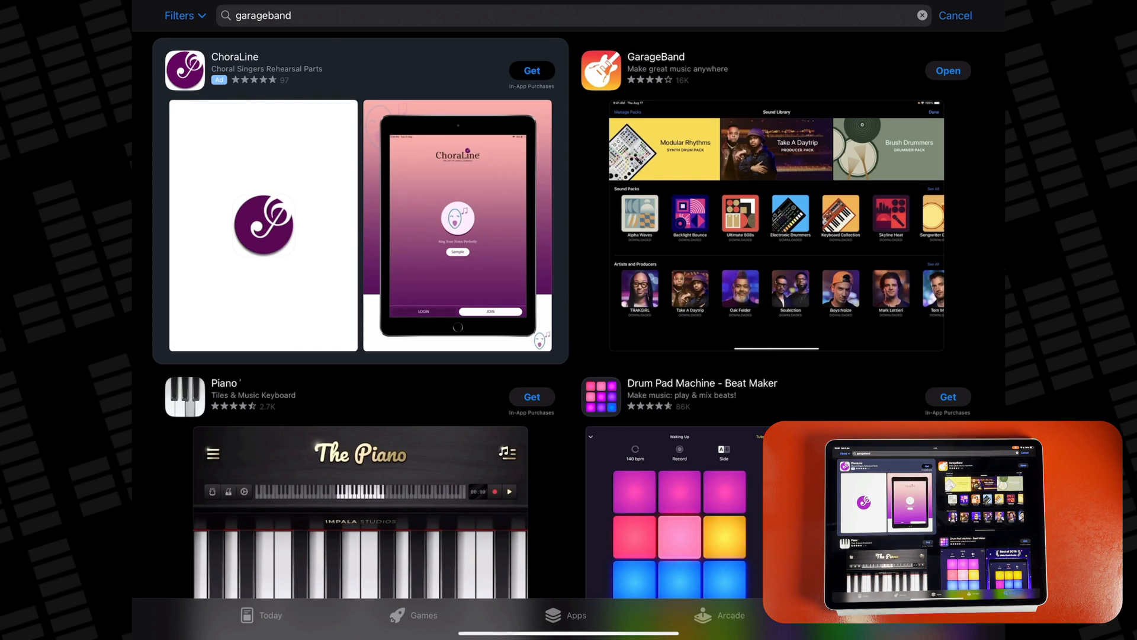
click(947, 70)
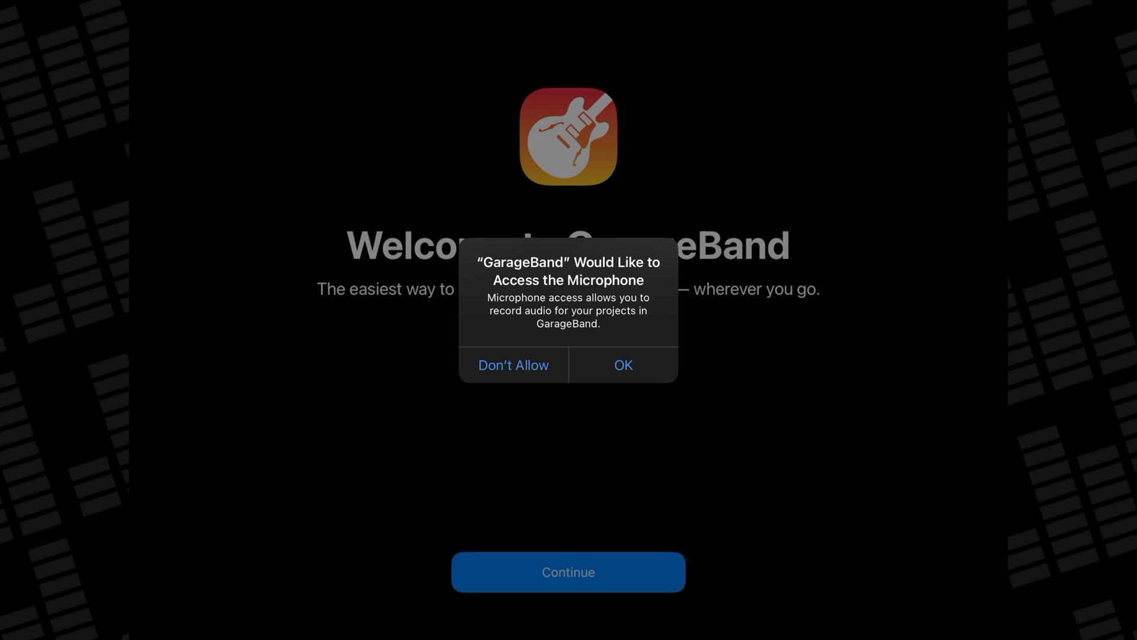
Answer the microphone and notifications prompts and continue past the welcome and Sound Library intros.
click(622, 365)
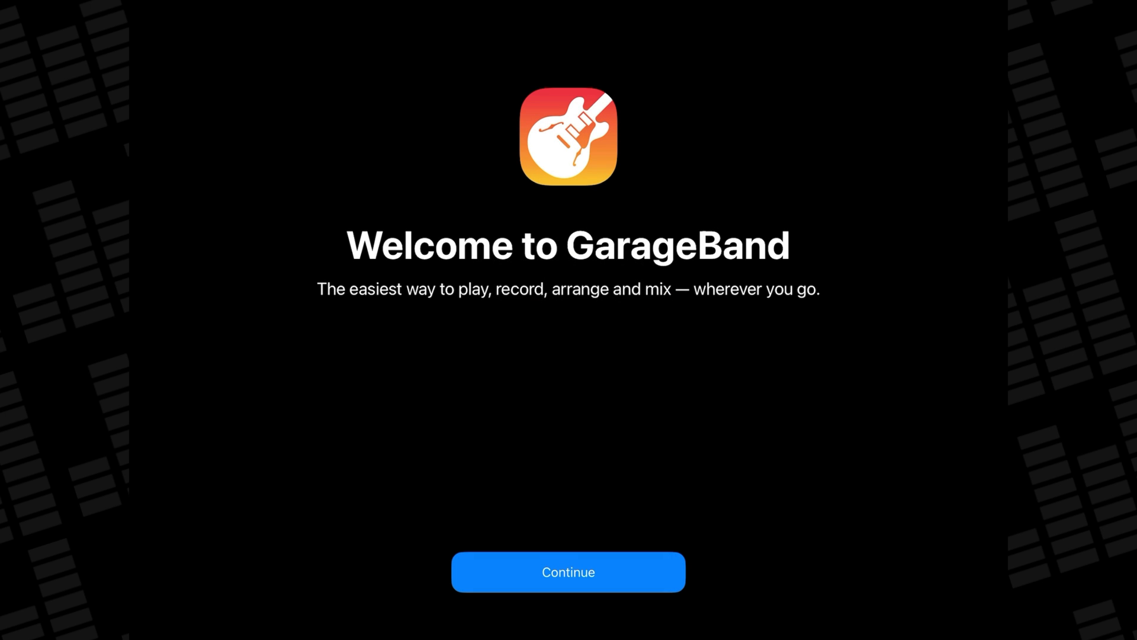
click(568, 571)
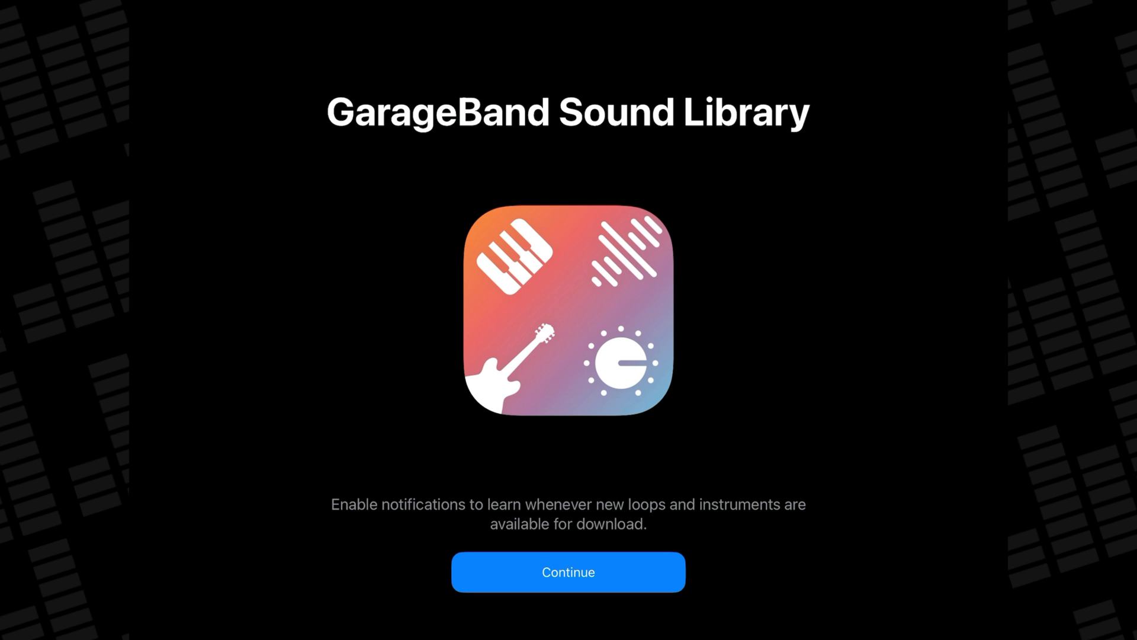
click(567, 571)
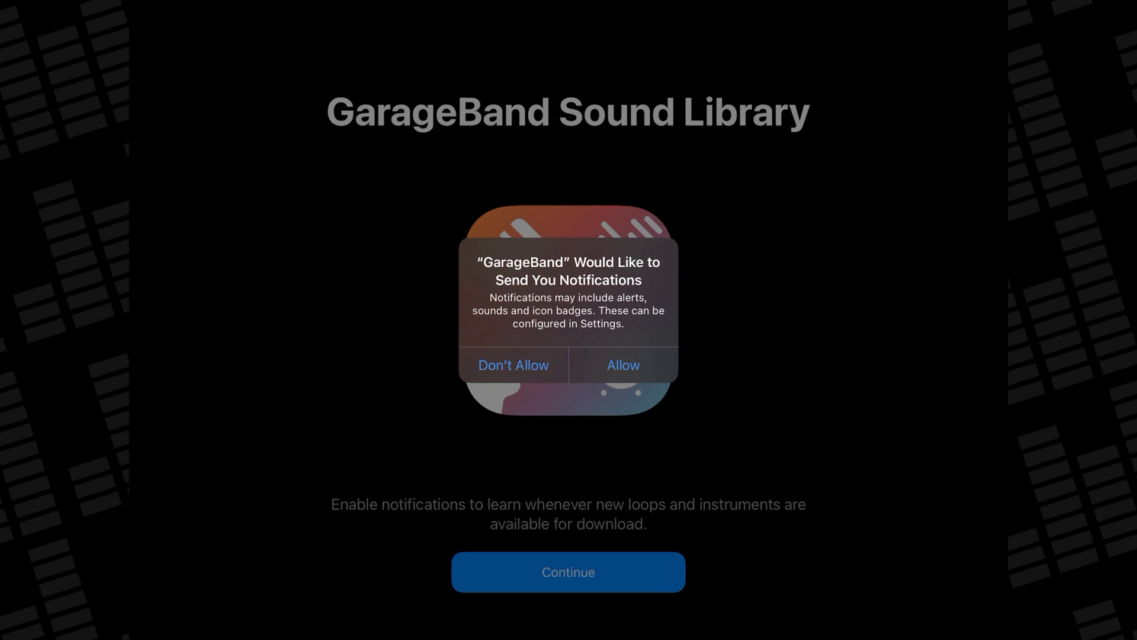
click(622, 365)
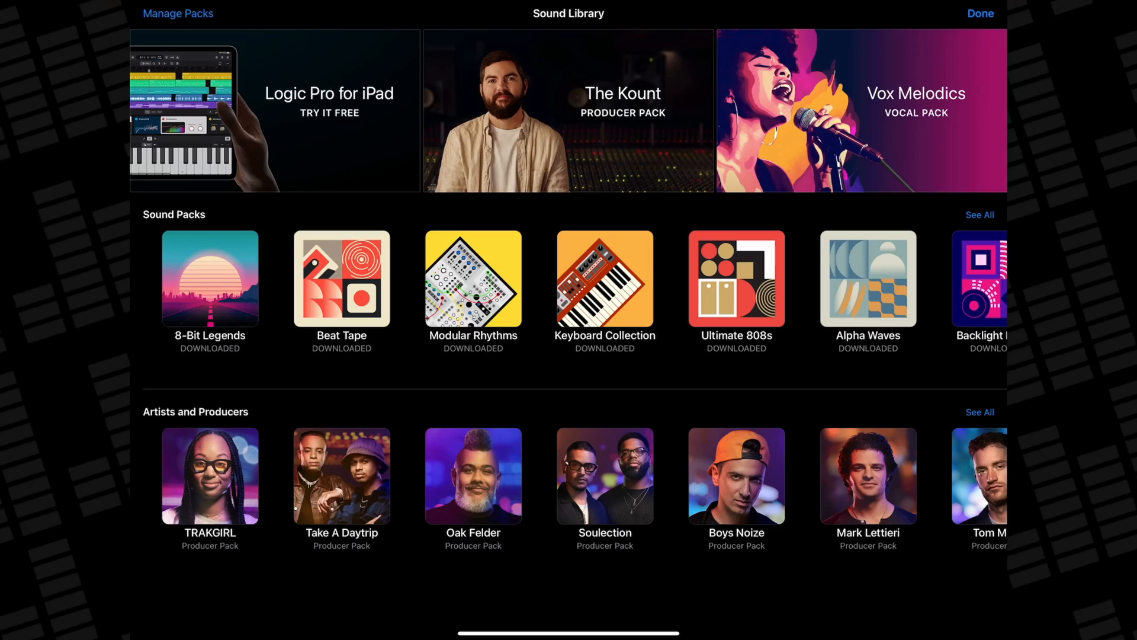
View the 8-Bit Legends pack details, then leave the Sound Library for the instrument browser.
click(604, 280)
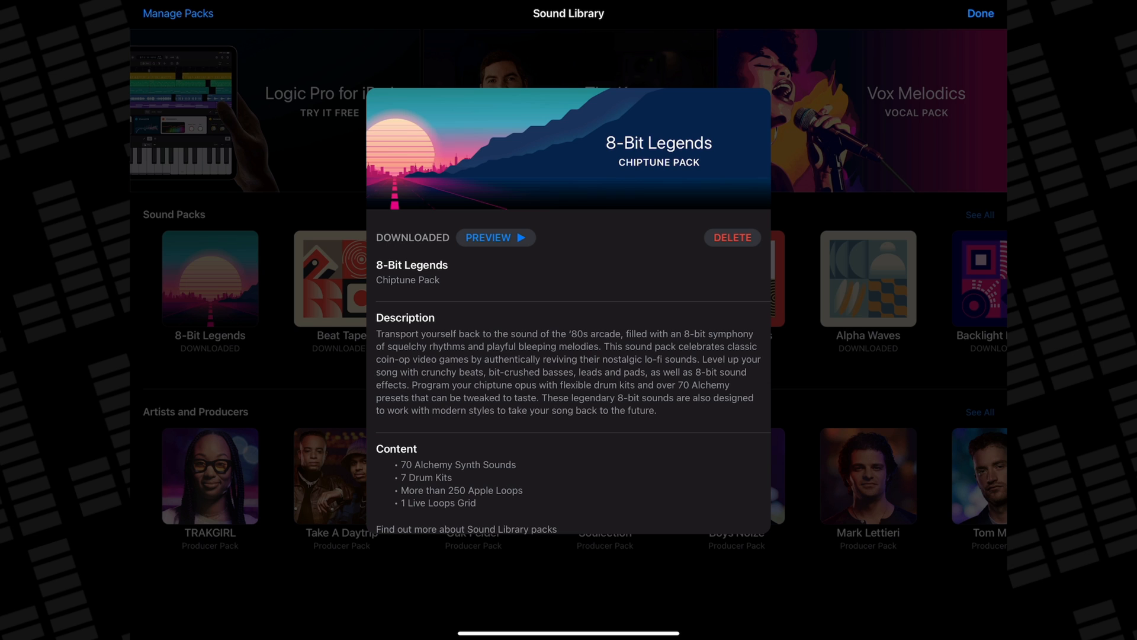
click(981, 13)
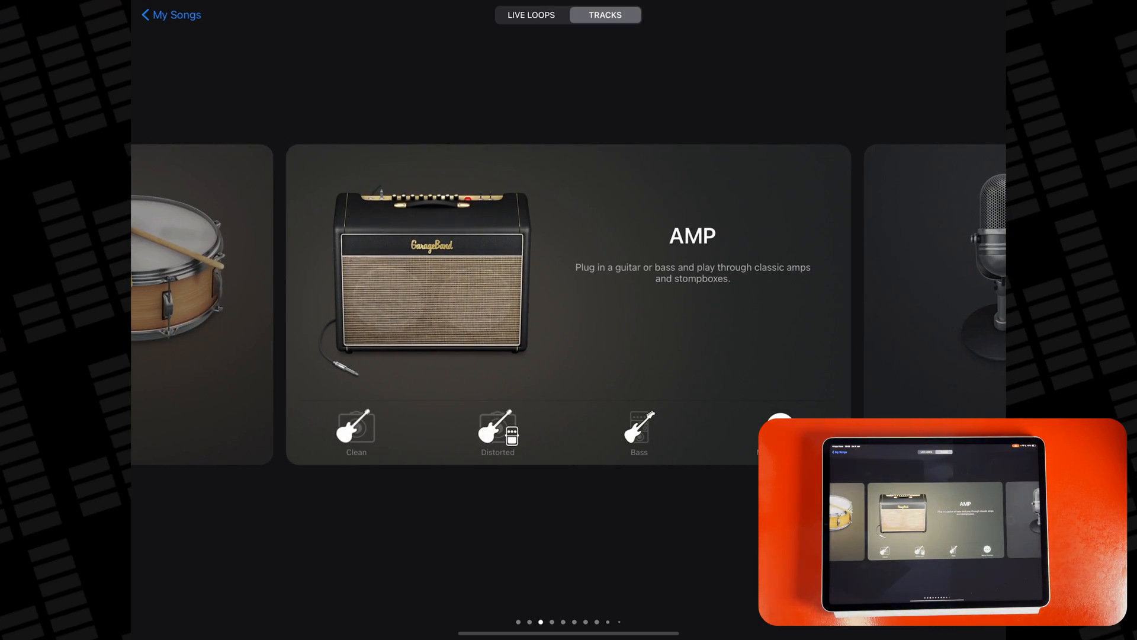
Swipe the Tracks carousel to Drummer and create an Electronic drum track with the 808 Flex kit.
scroll(left, 3)
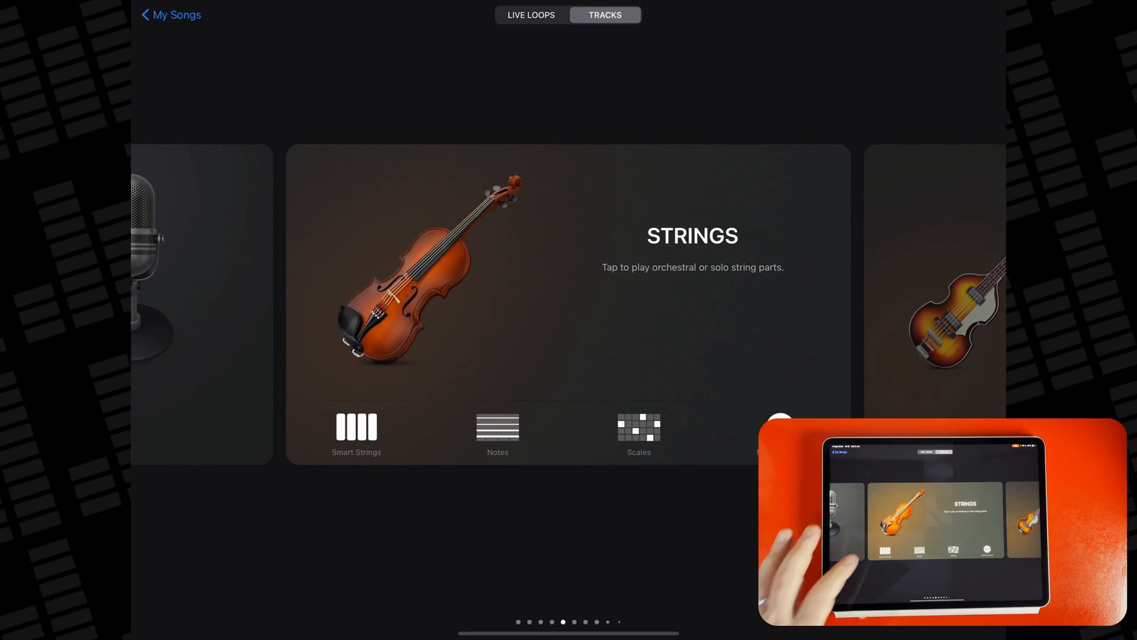
click(357, 426)
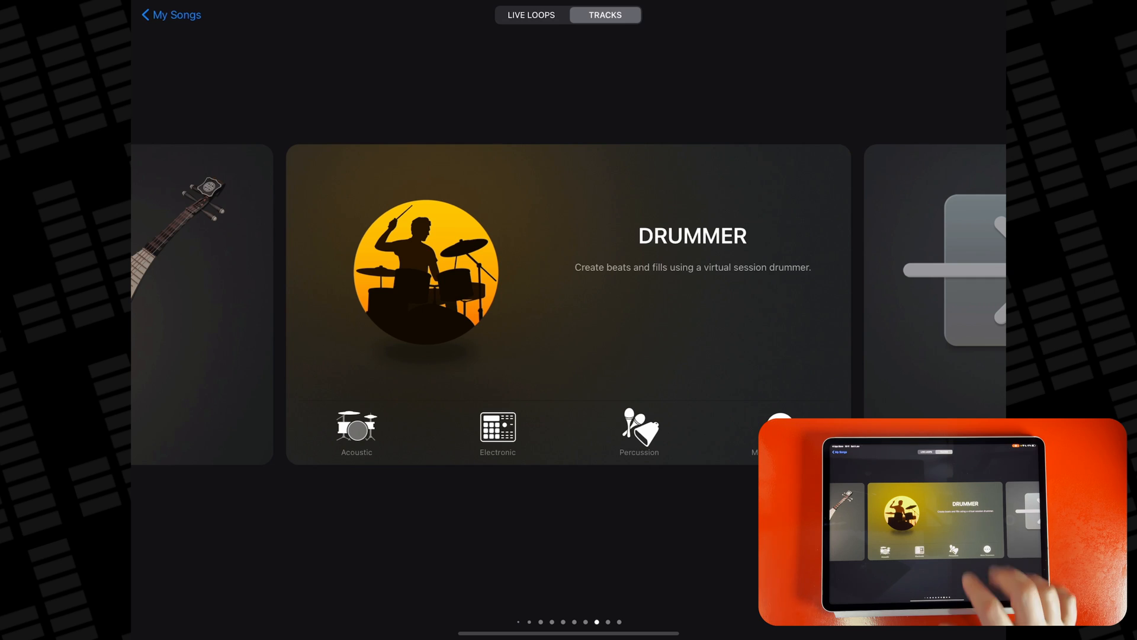
click(639, 431)
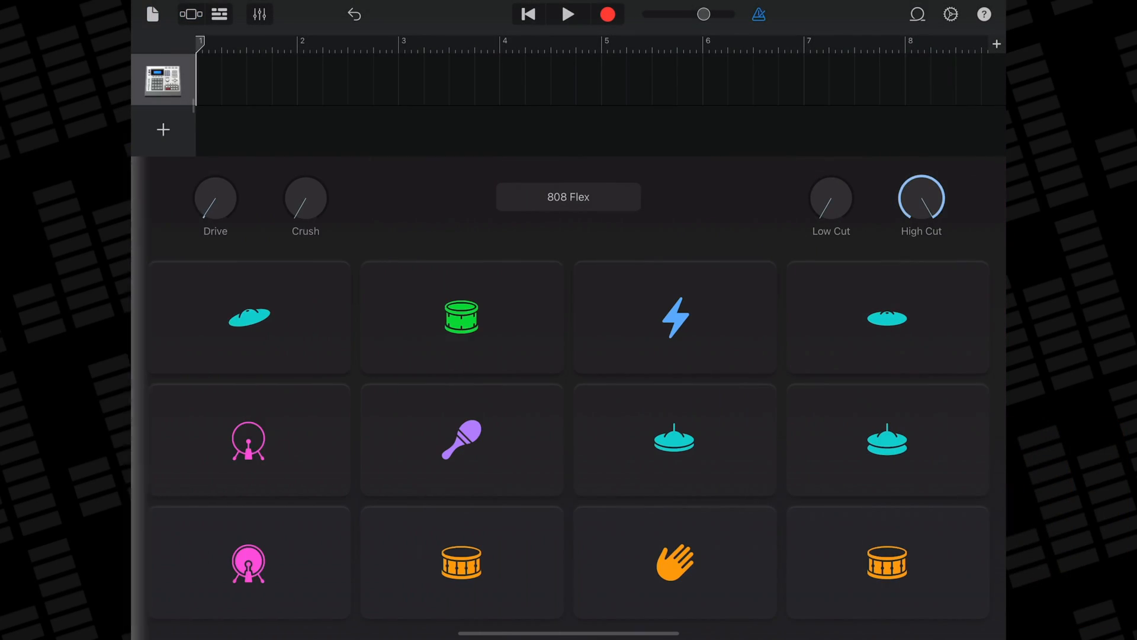
Play the 808 Flex drum pads and turn up the kit's Drive and Crush effect knobs.
click(461, 561)
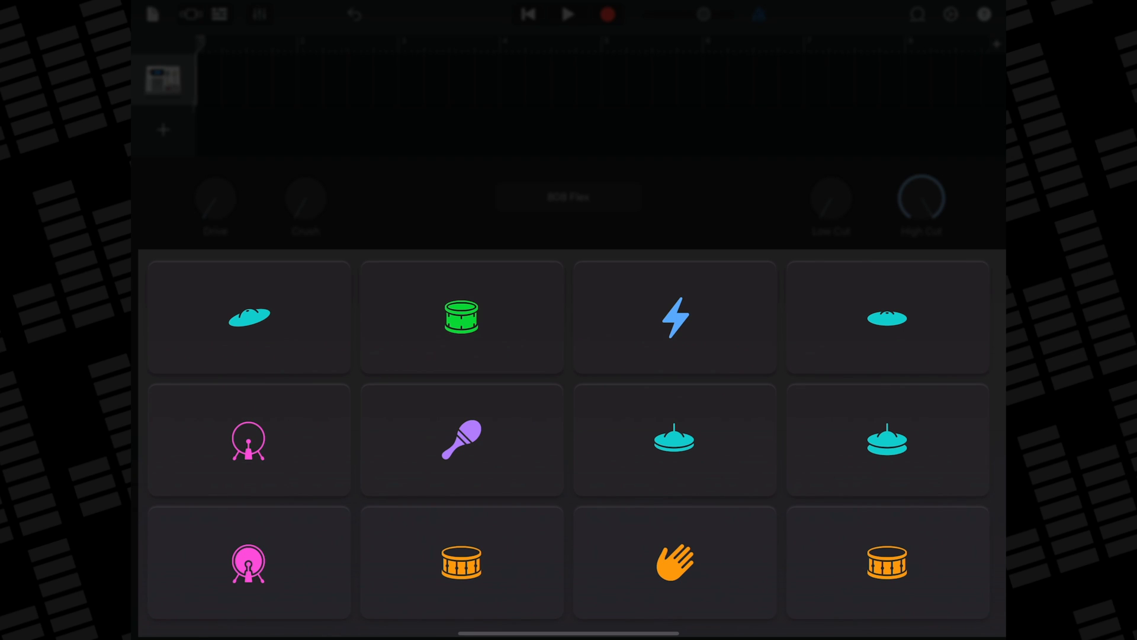
click(248, 564)
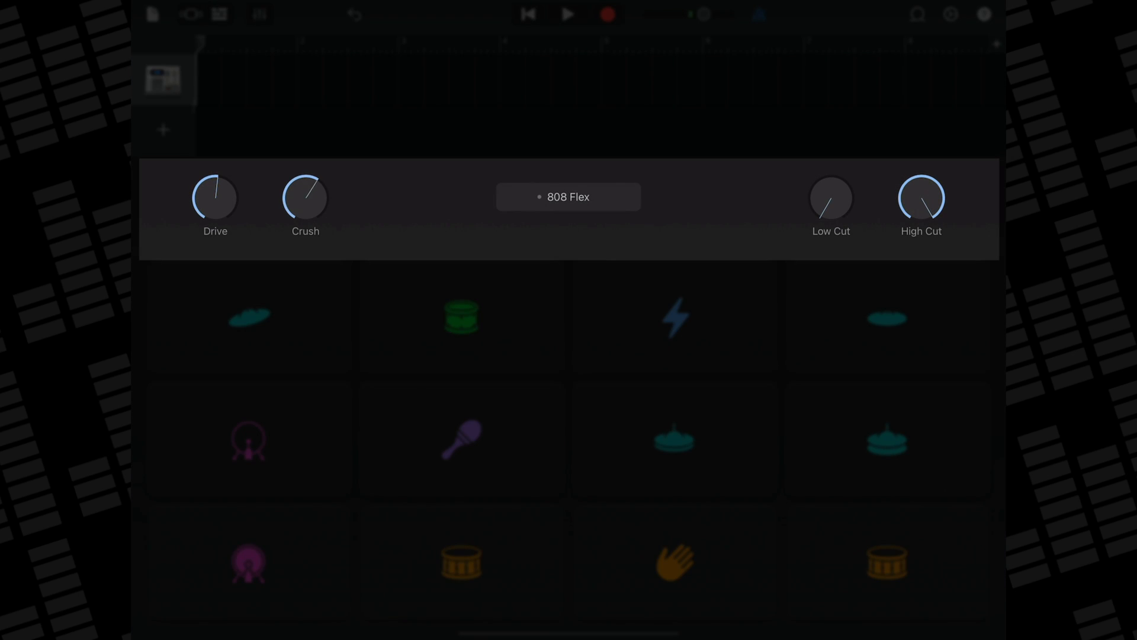
drag(304, 196, 316, 185)
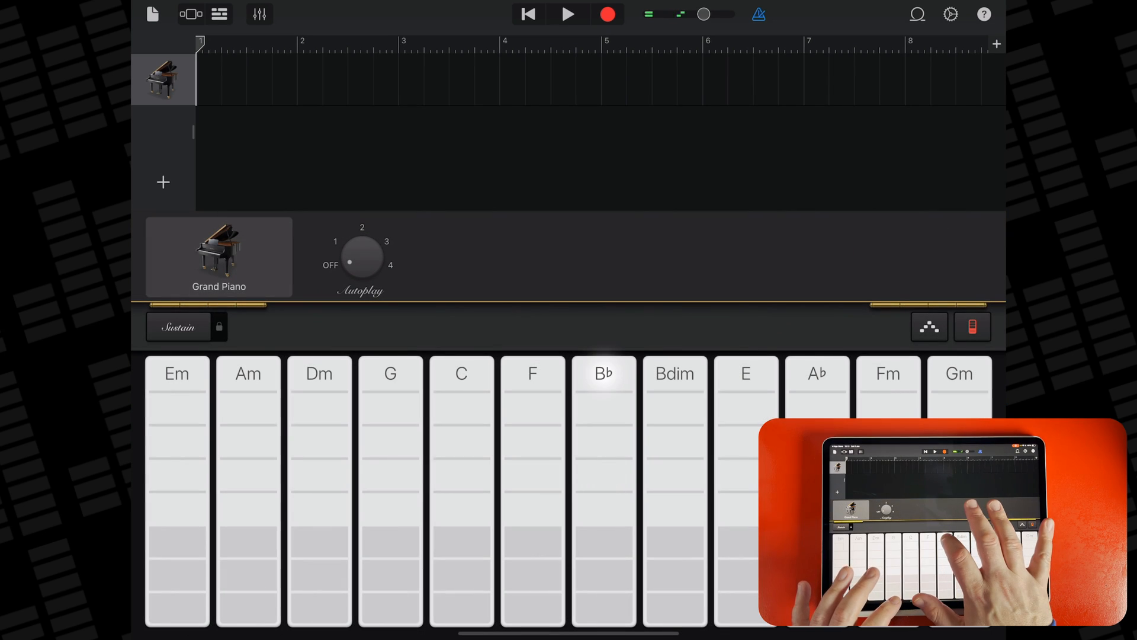
click(460, 373)
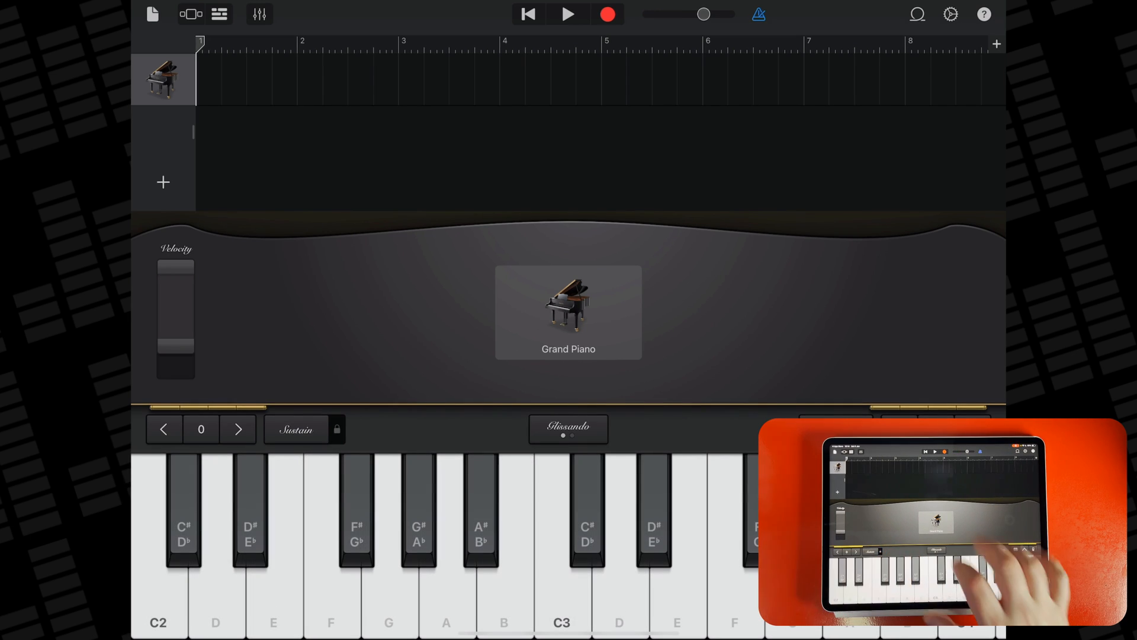
click(567, 312)
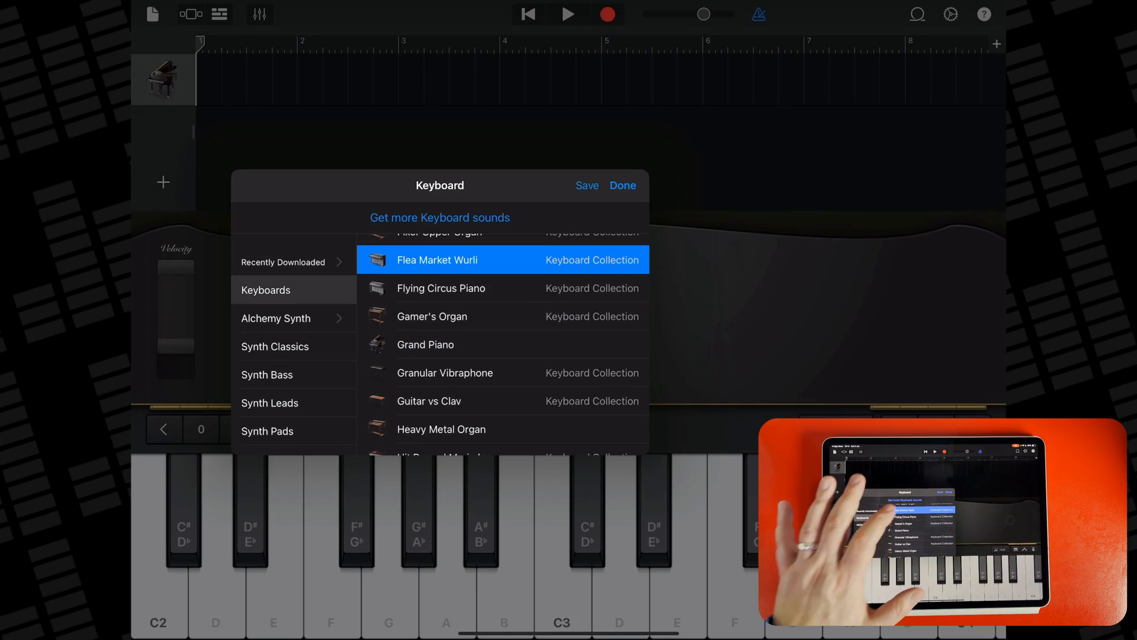
click(437, 259)
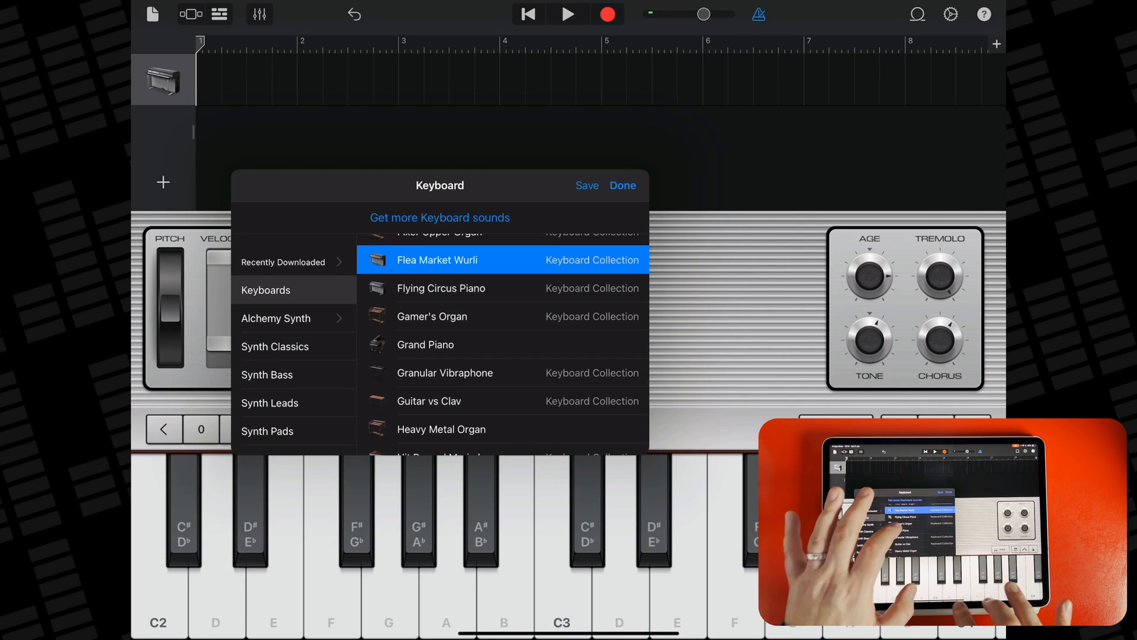
click(431, 316)
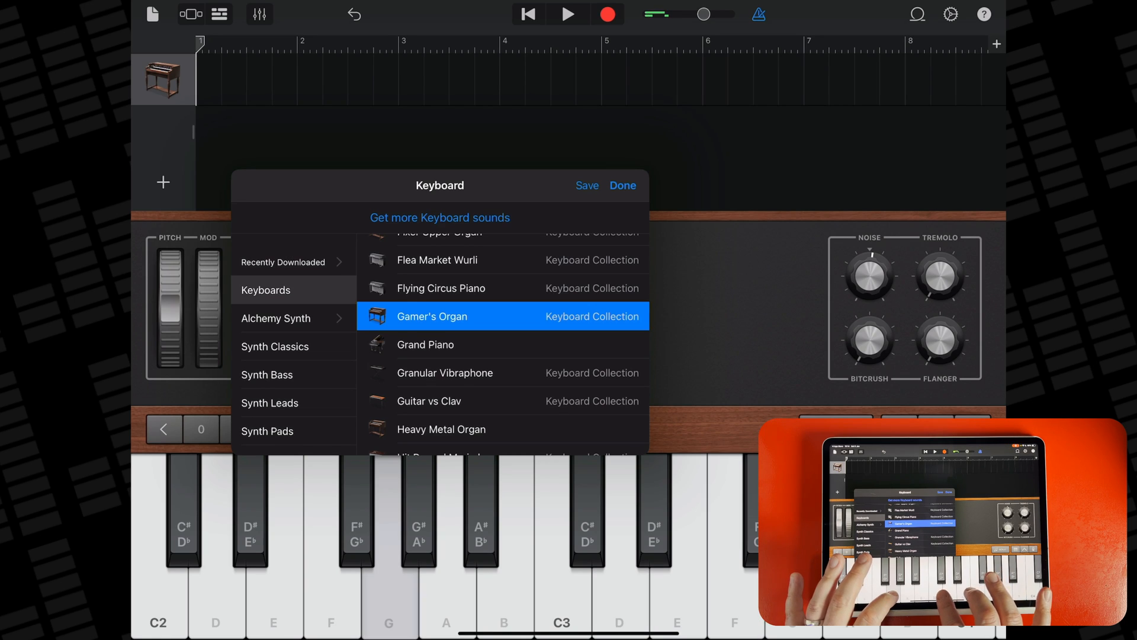
click(428, 401)
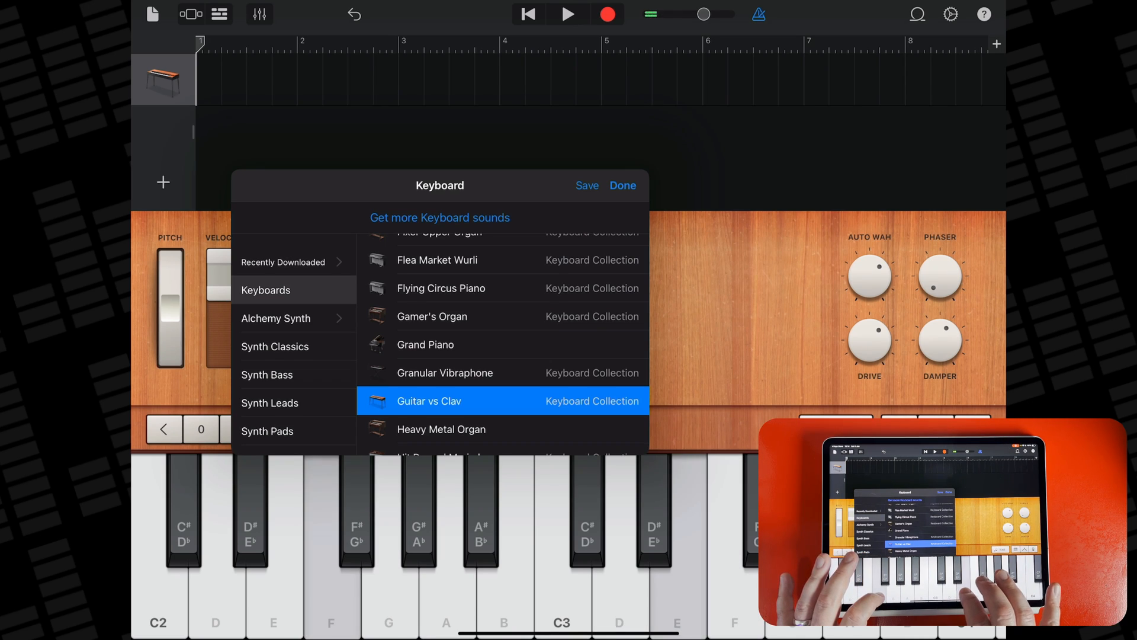
click(426, 344)
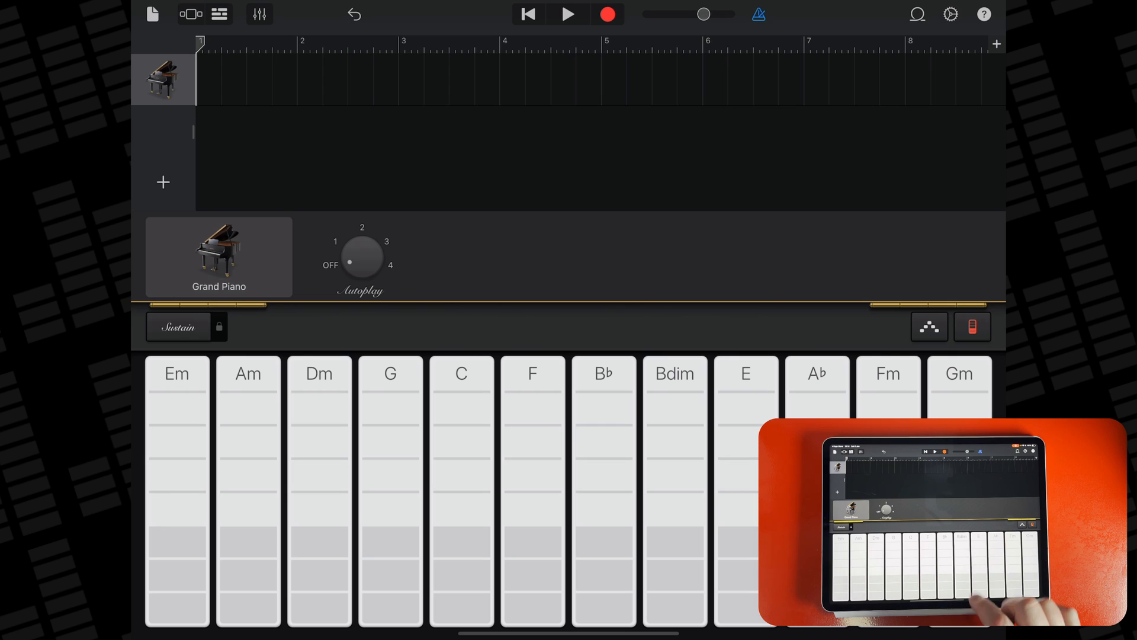
Play F and C chords on the Grand Piano strips, then set Autoplay from OFF to pattern 2.
click(532, 413)
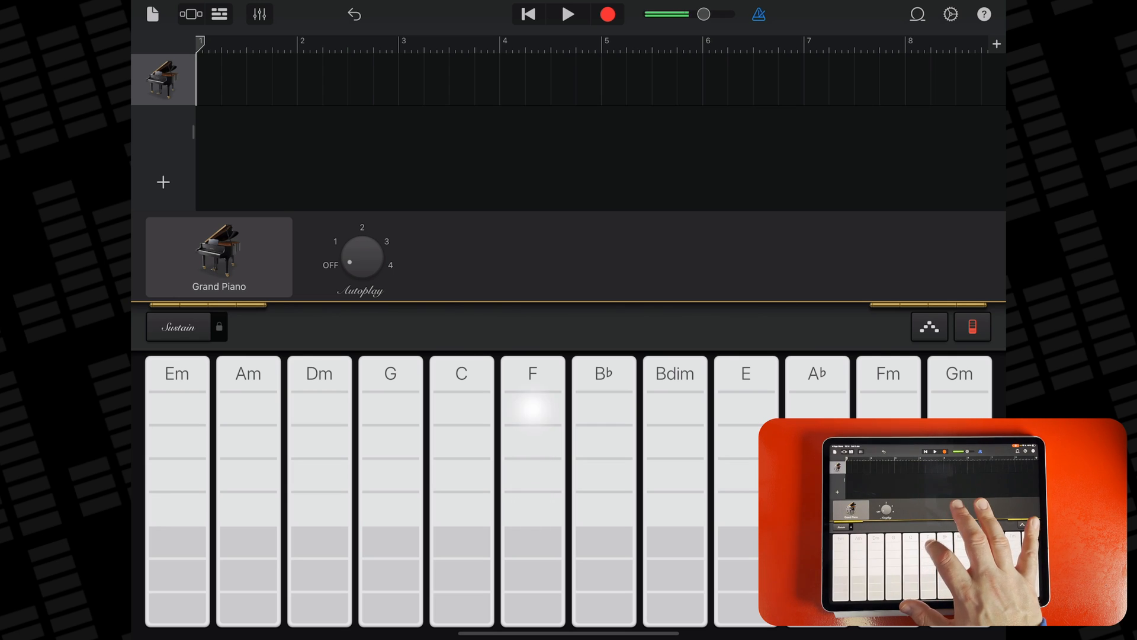
click(461, 406)
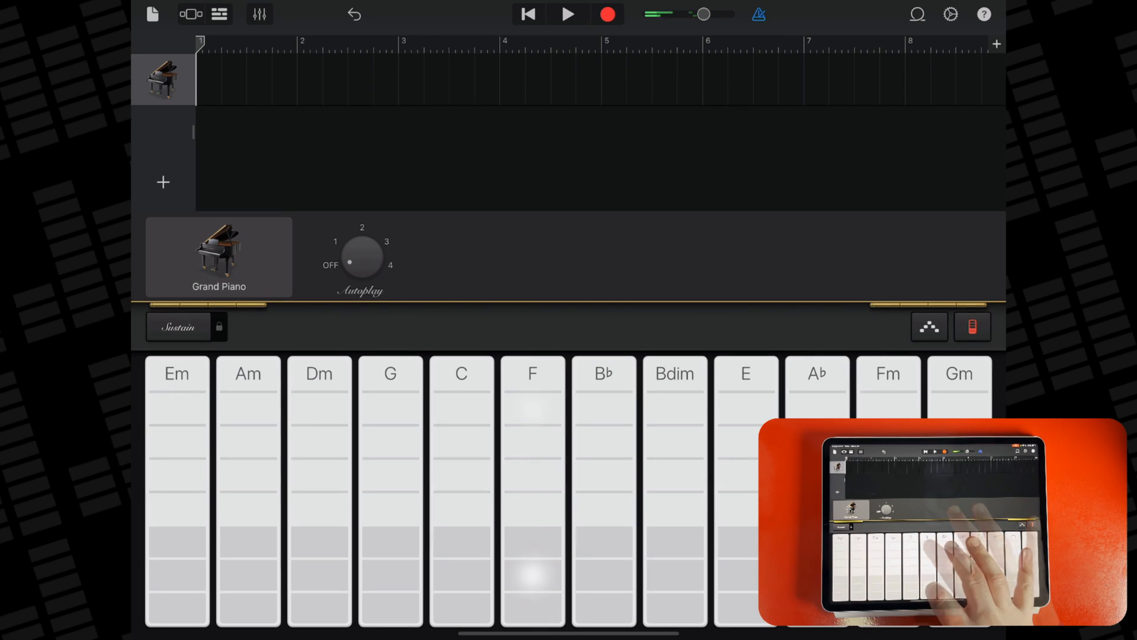
click(176, 605)
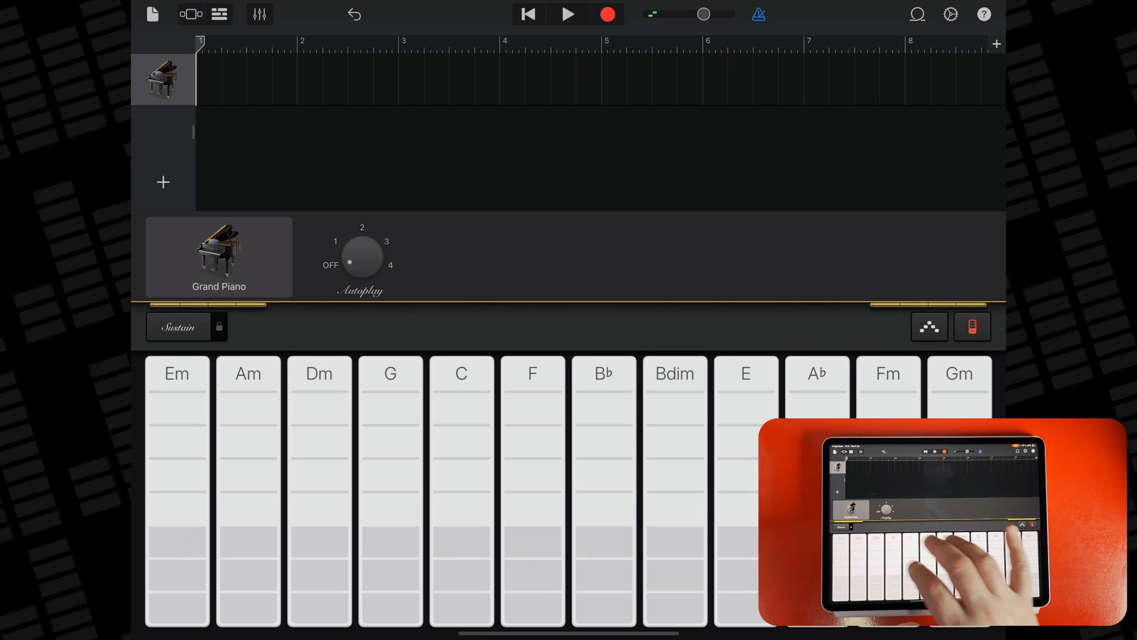
click(461, 573)
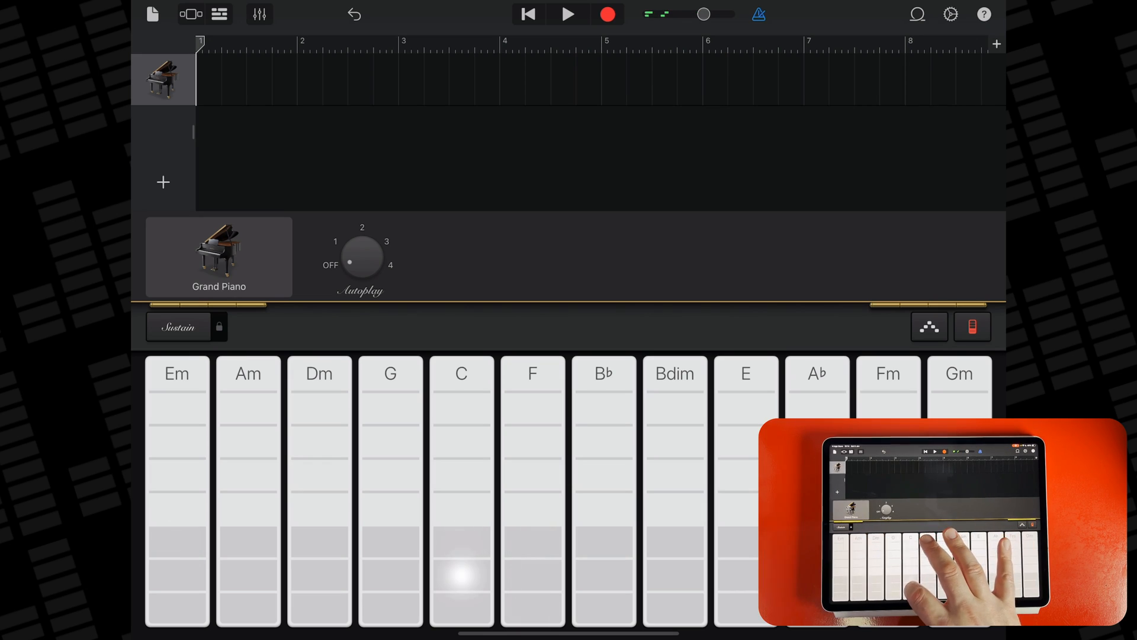
click(177, 540)
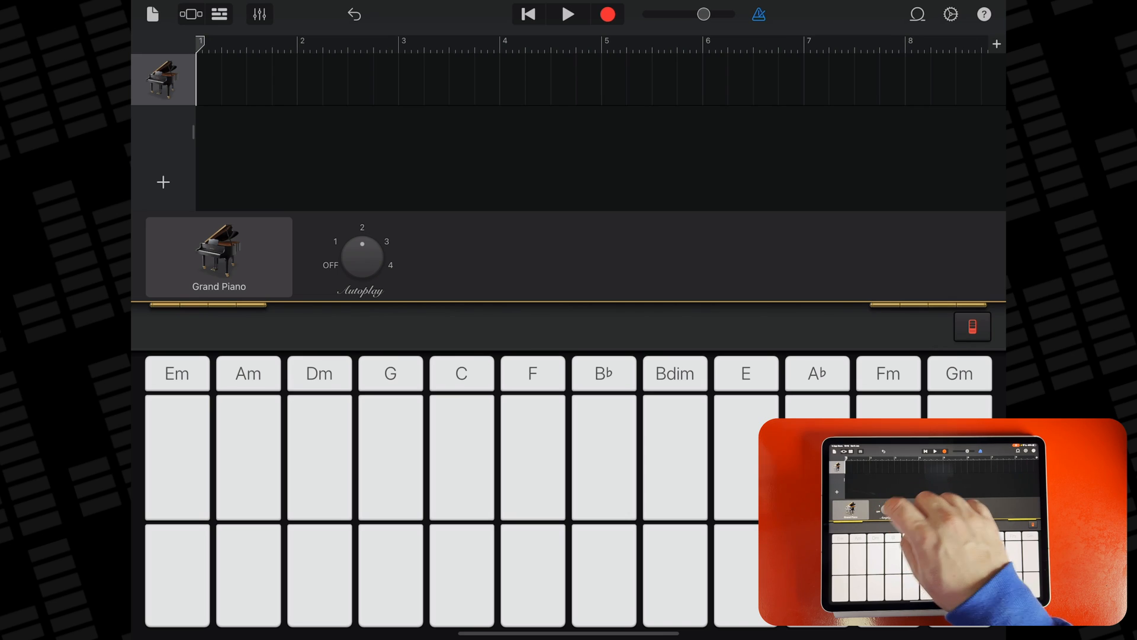
click(532, 458)
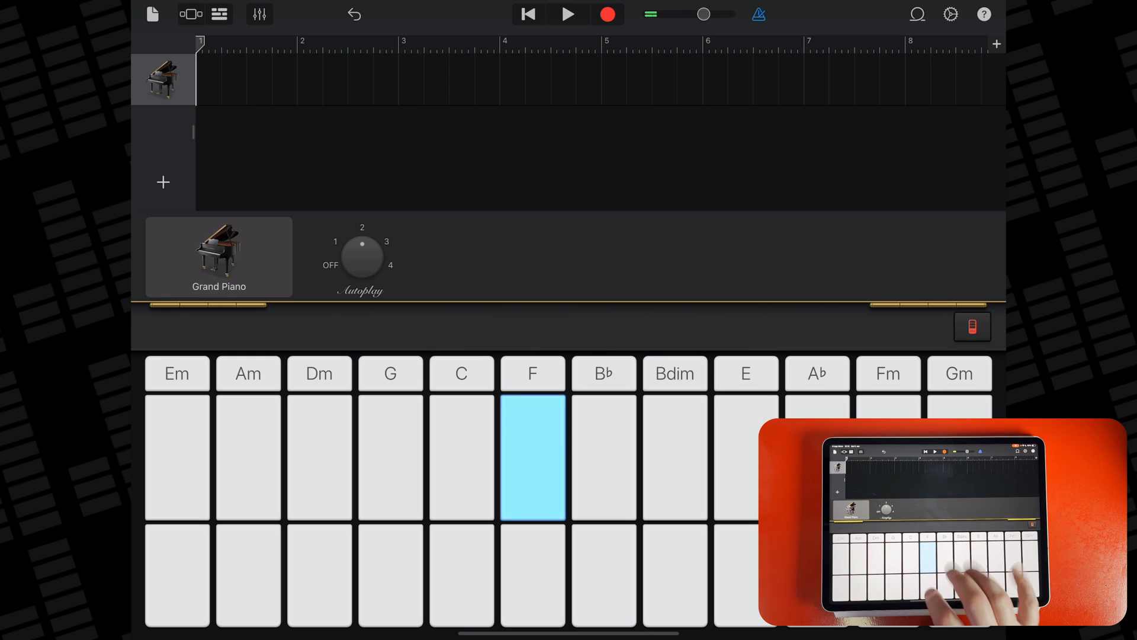
click(532, 576)
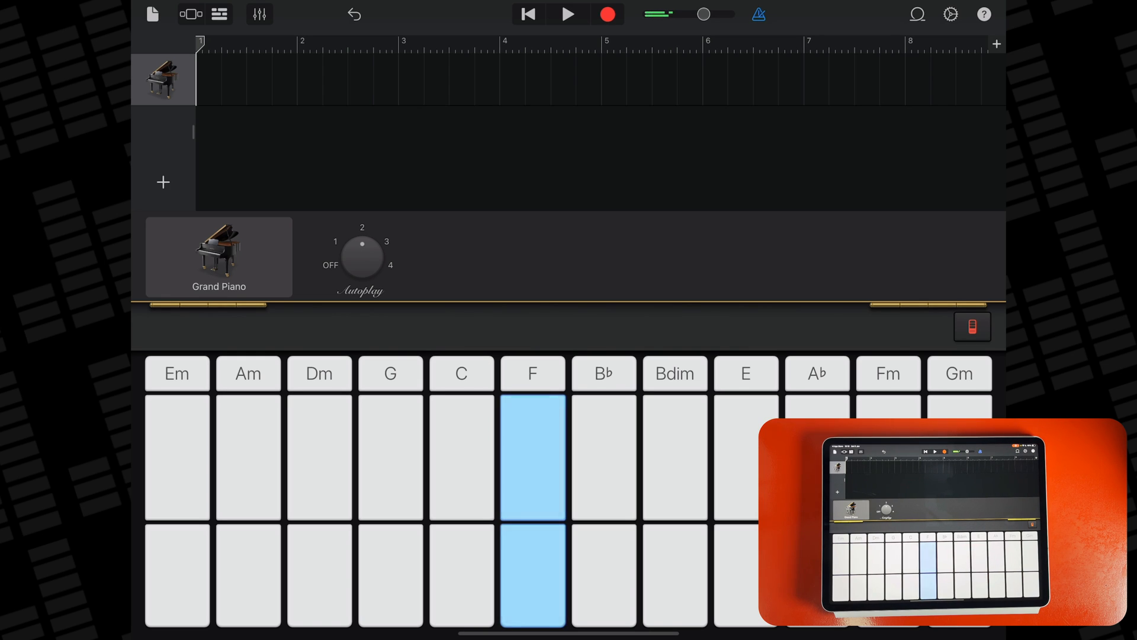
click(461, 457)
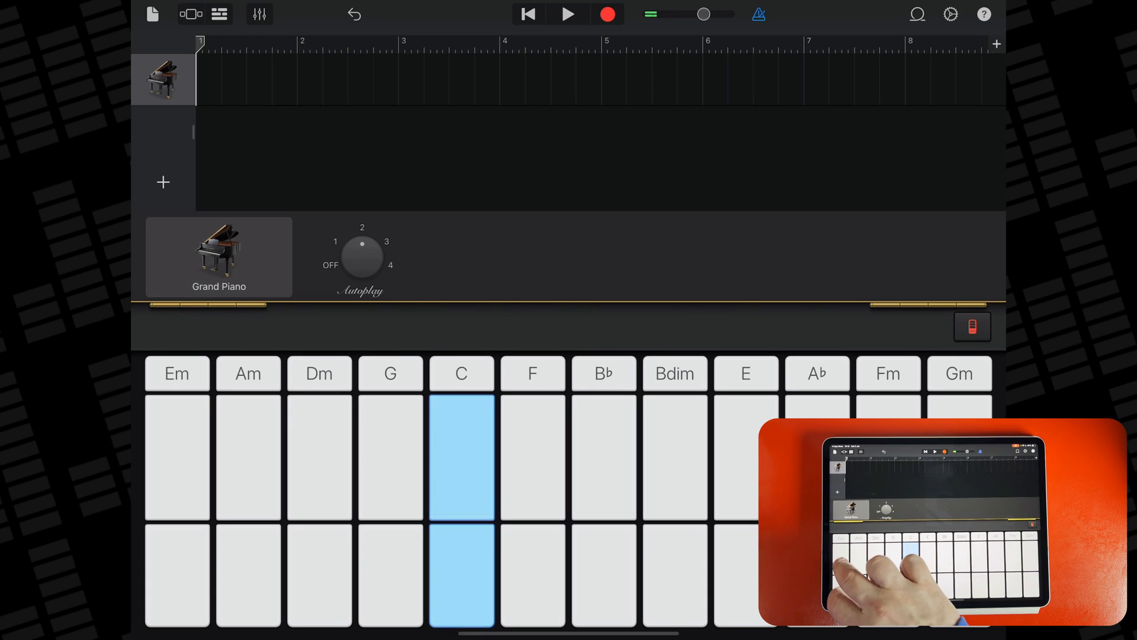
click(177, 457)
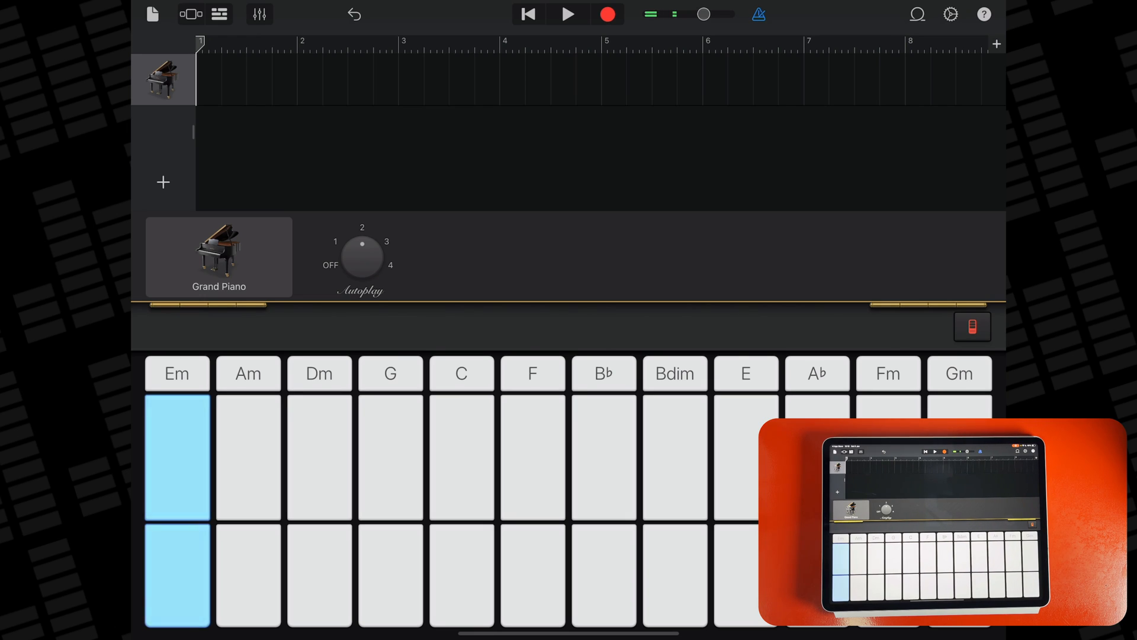
click(531, 458)
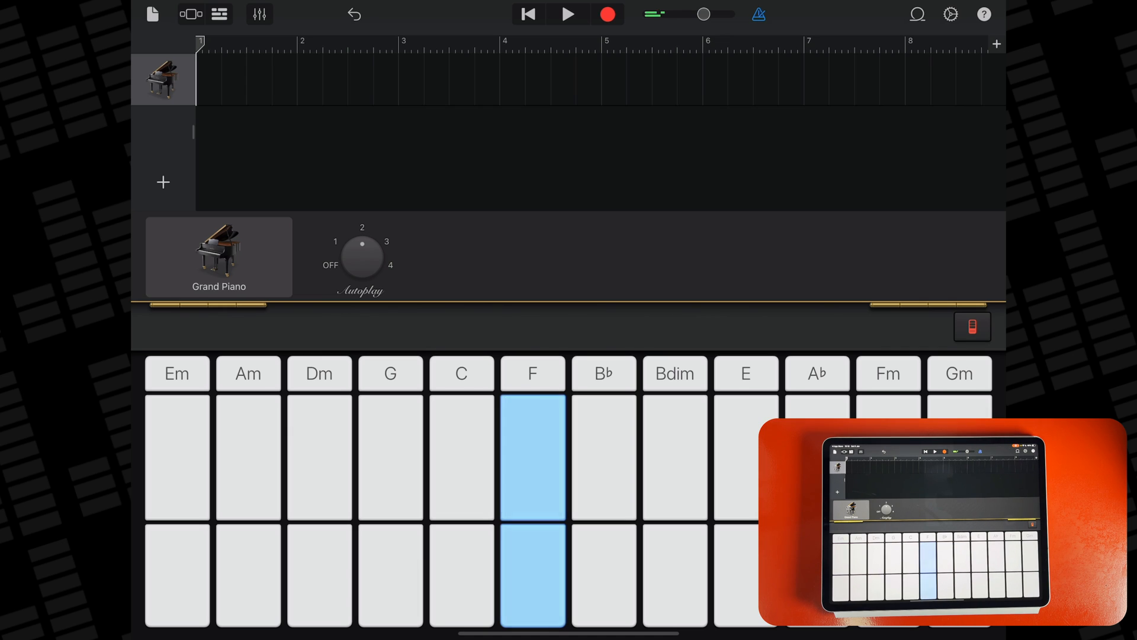
click(461, 576)
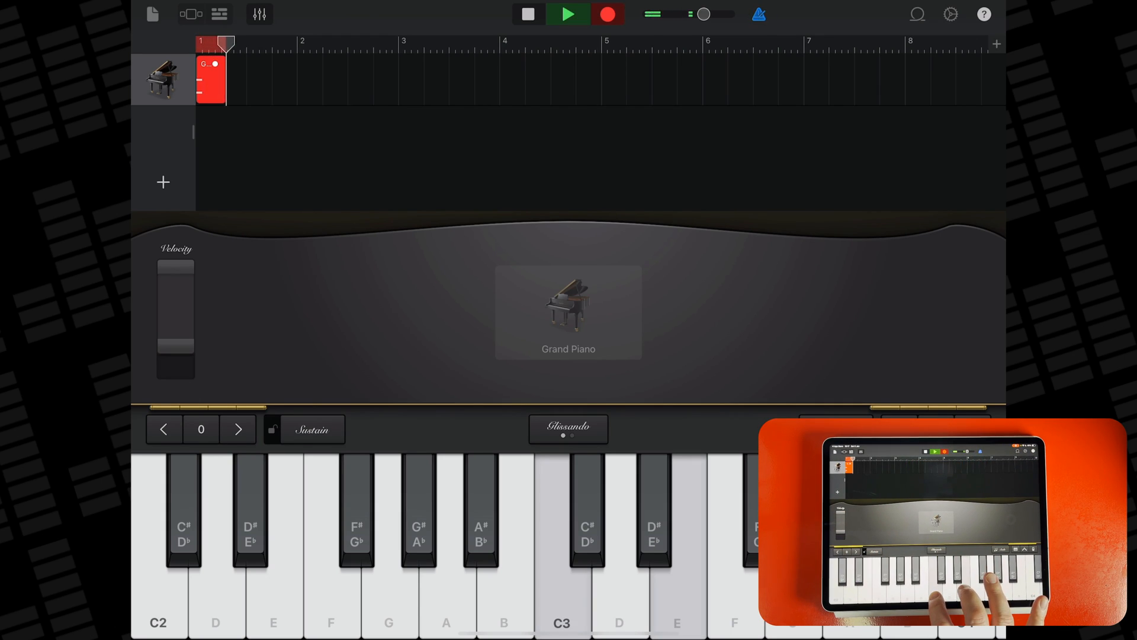
Record an eight-bar Grand Piano part on the keyboard and stop the recording.
click(608, 14)
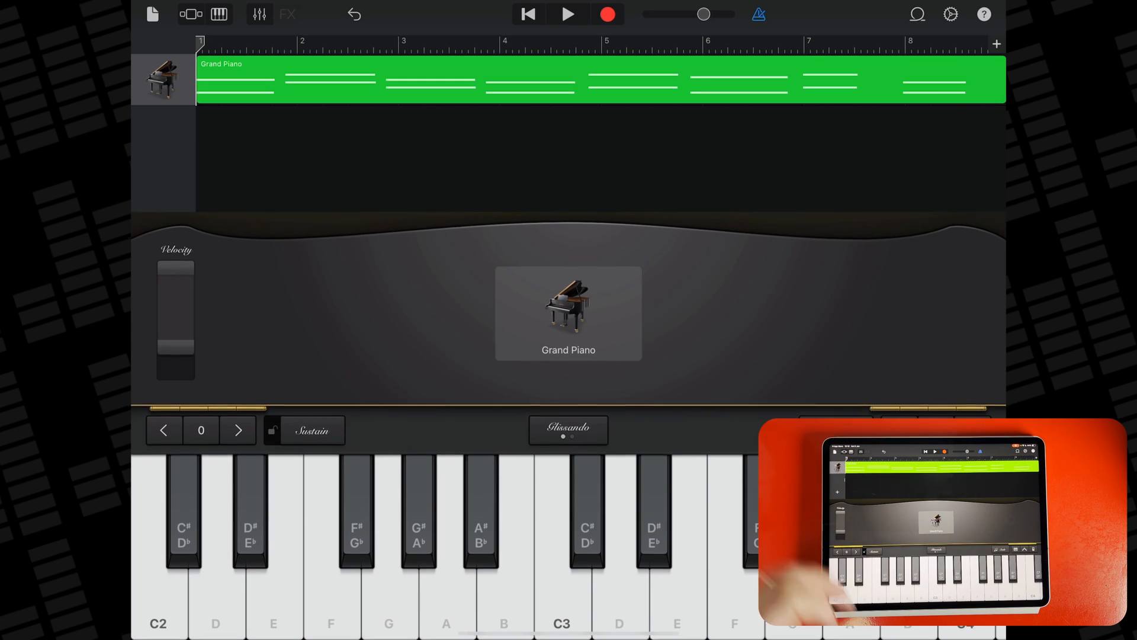
click(189, 15)
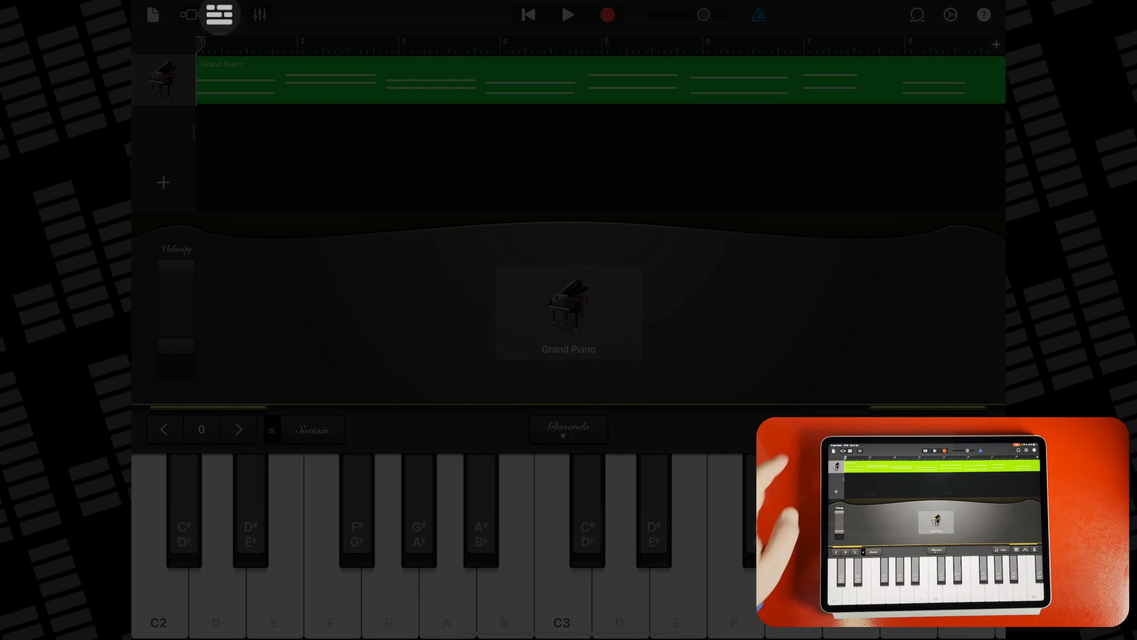
Switch to the tracks overview and review the song's Tempo setting, left at 100.
click(219, 14)
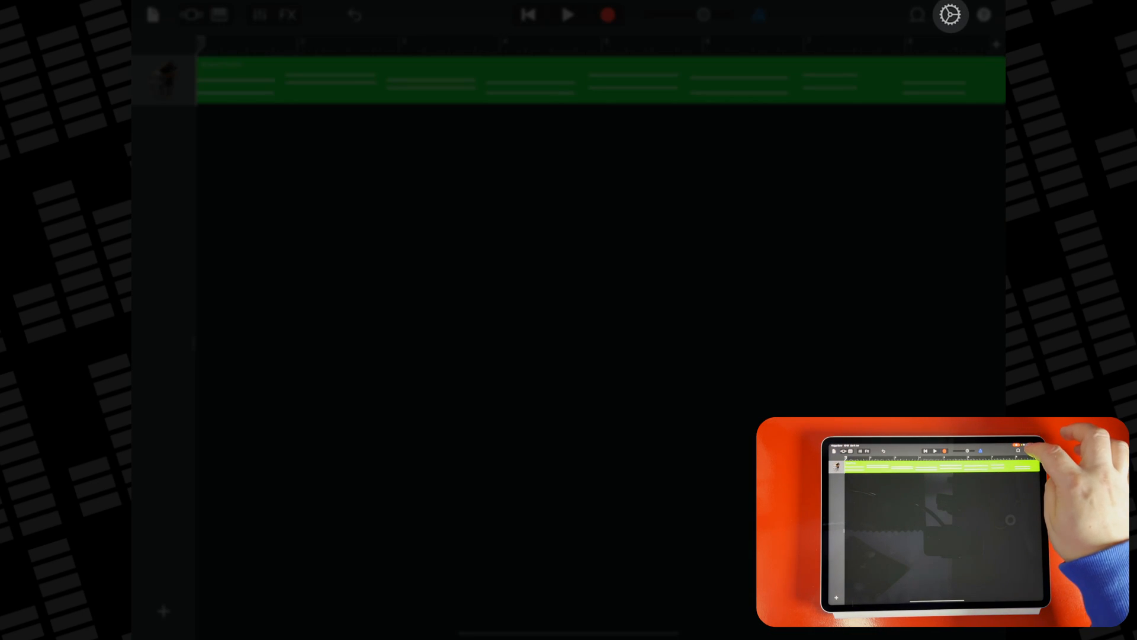
click(950, 14)
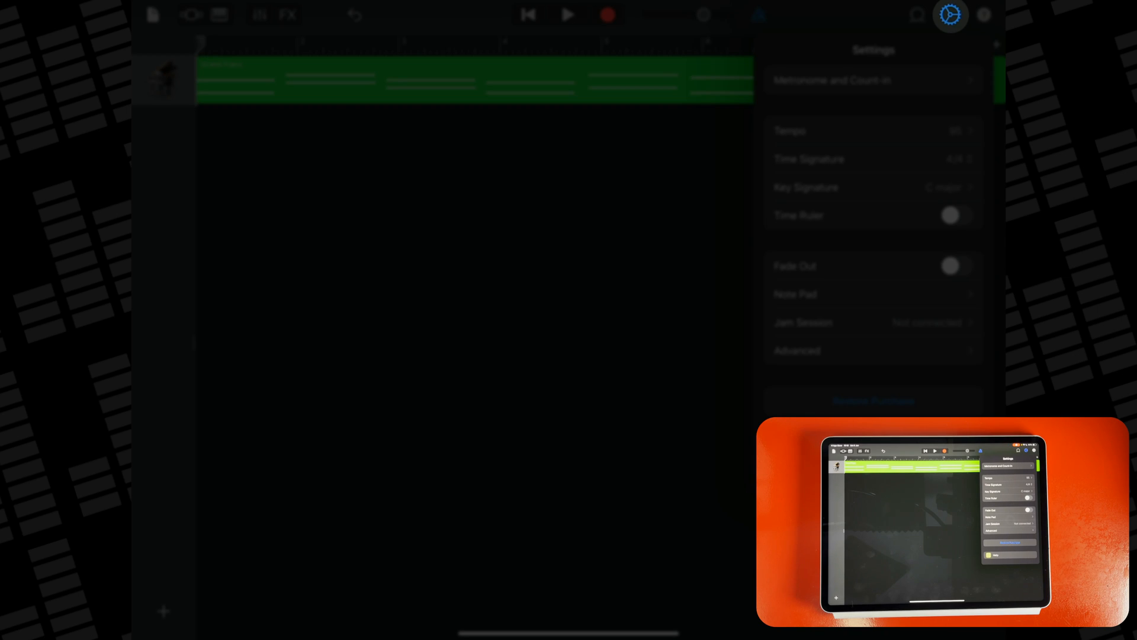
click(790, 130)
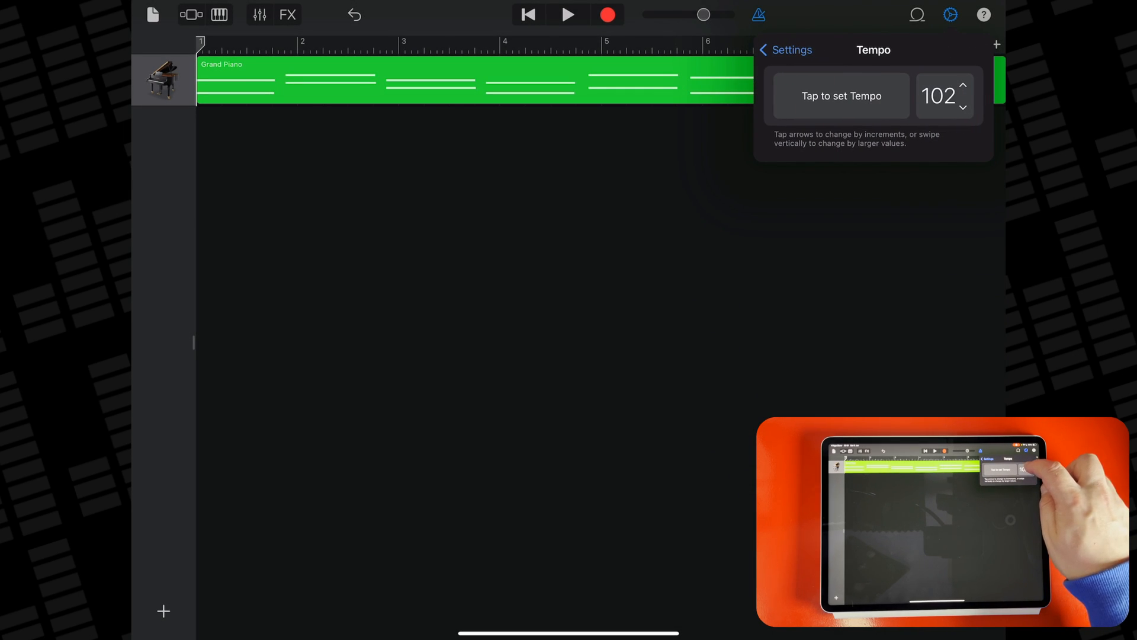
click(785, 50)
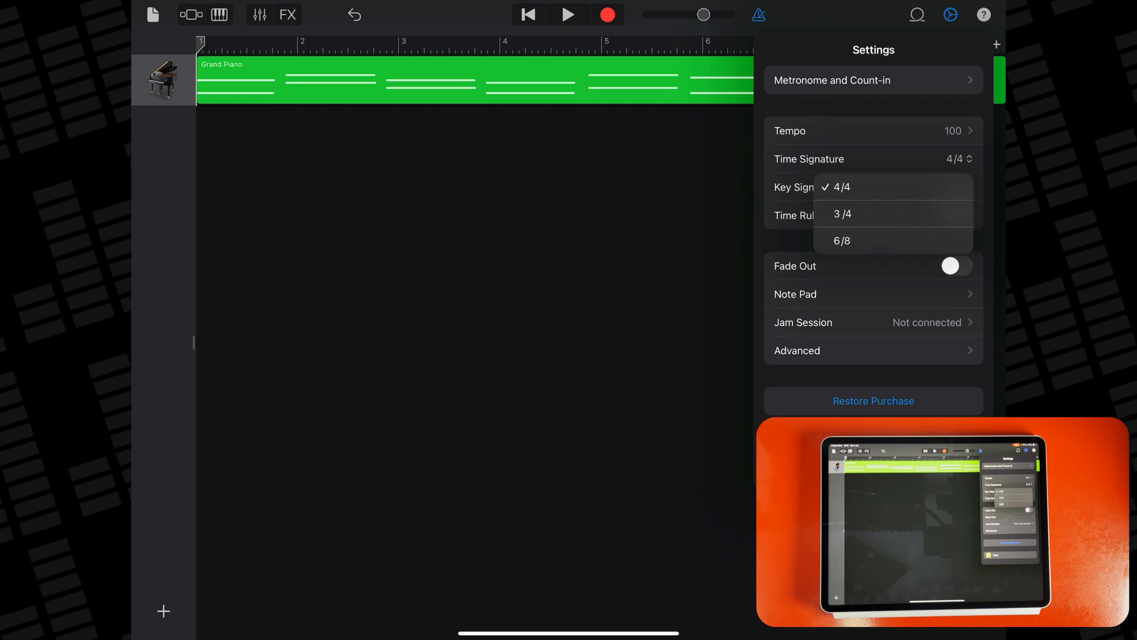
Review Metronome and Count-in and the Advanced song options, then return to the tracks.
click(833, 79)
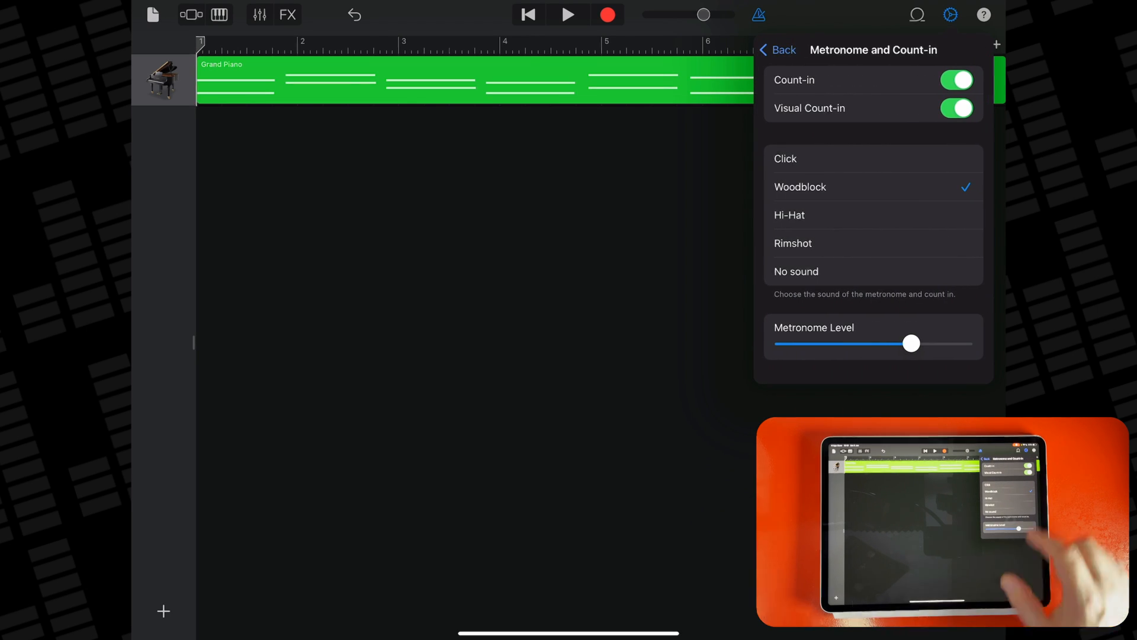
click(777, 49)
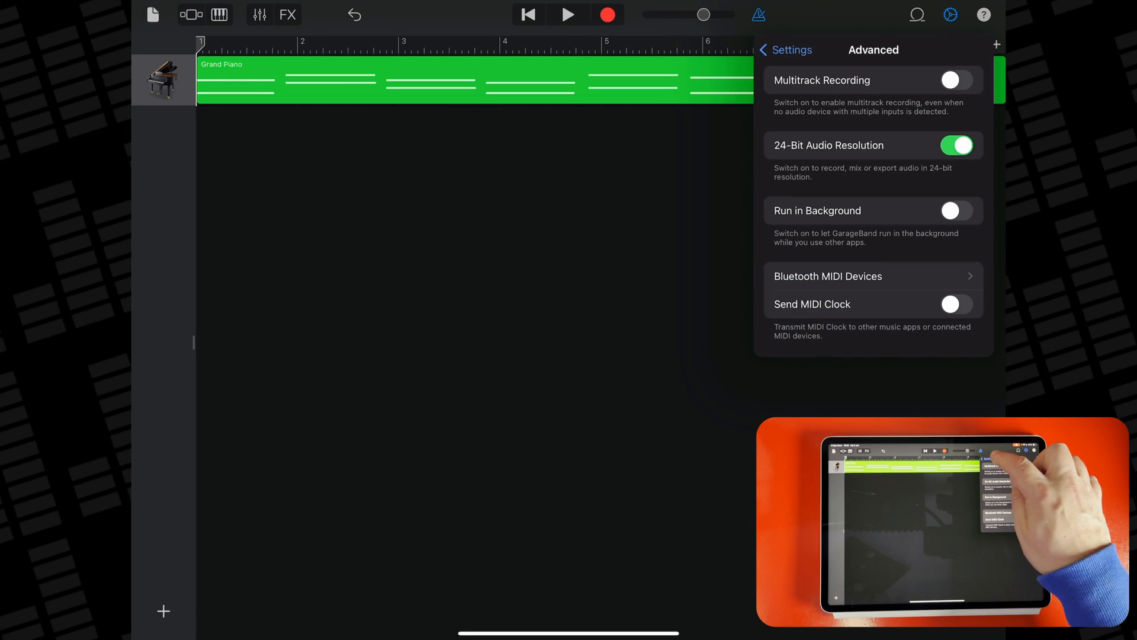
click(784, 50)
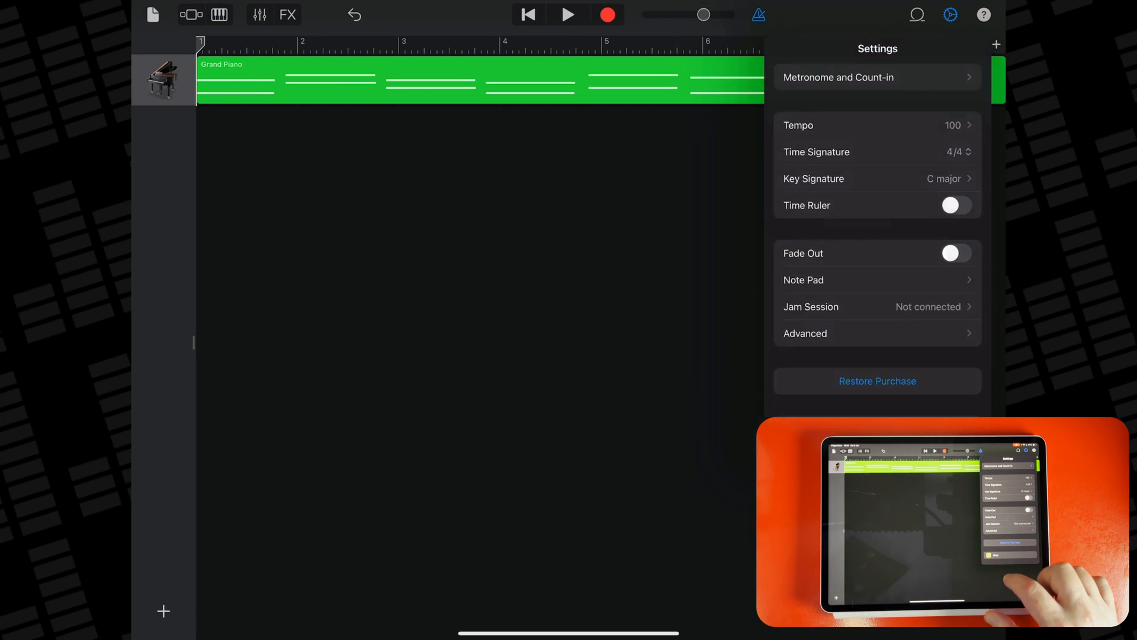
click(218, 14)
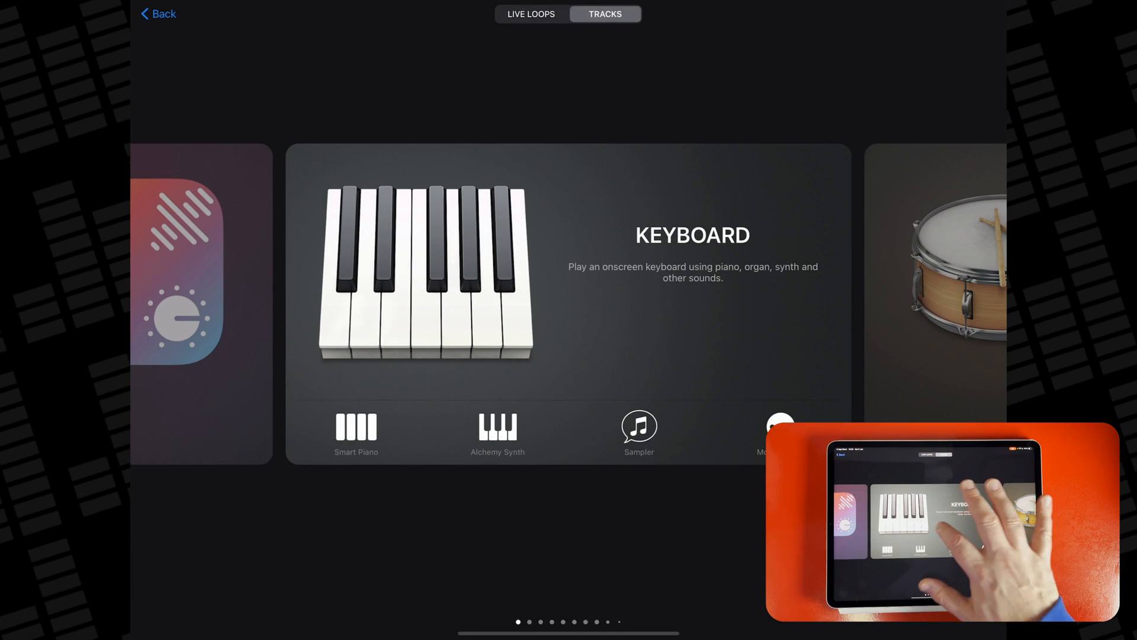
Browse the Tracks list toward Audio Recorder for the imported audio track.
scroll(left, 3)
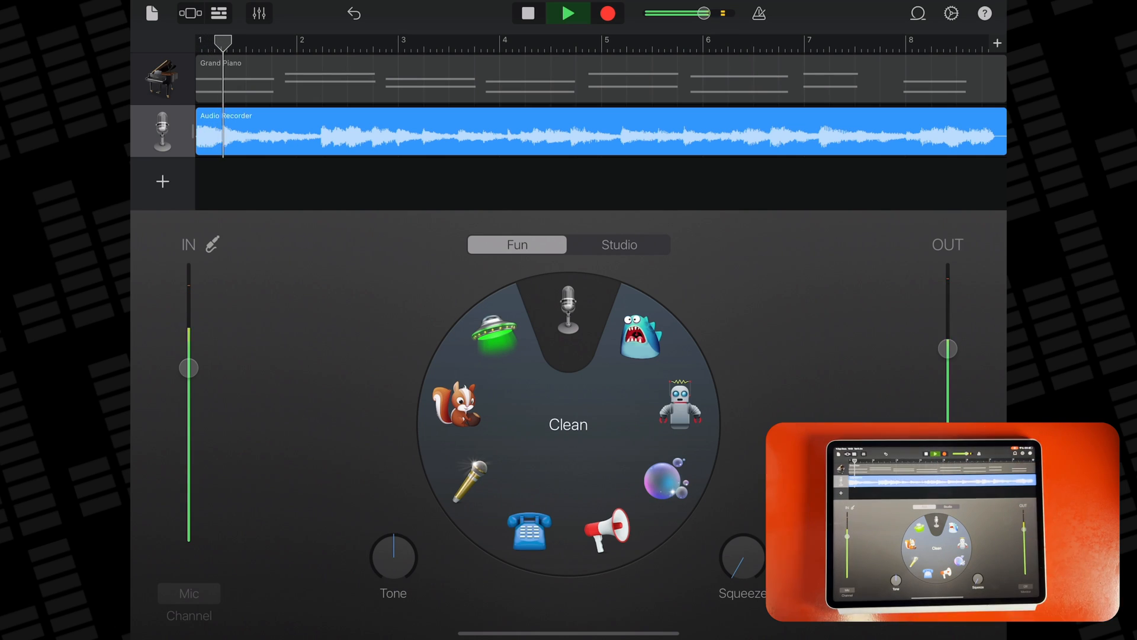
Try the Robot, Bullhorn, Telephone, Chipmunk and Sci-Fi voices during playback, then browse the Audio Recorder sounds.
click(678, 404)
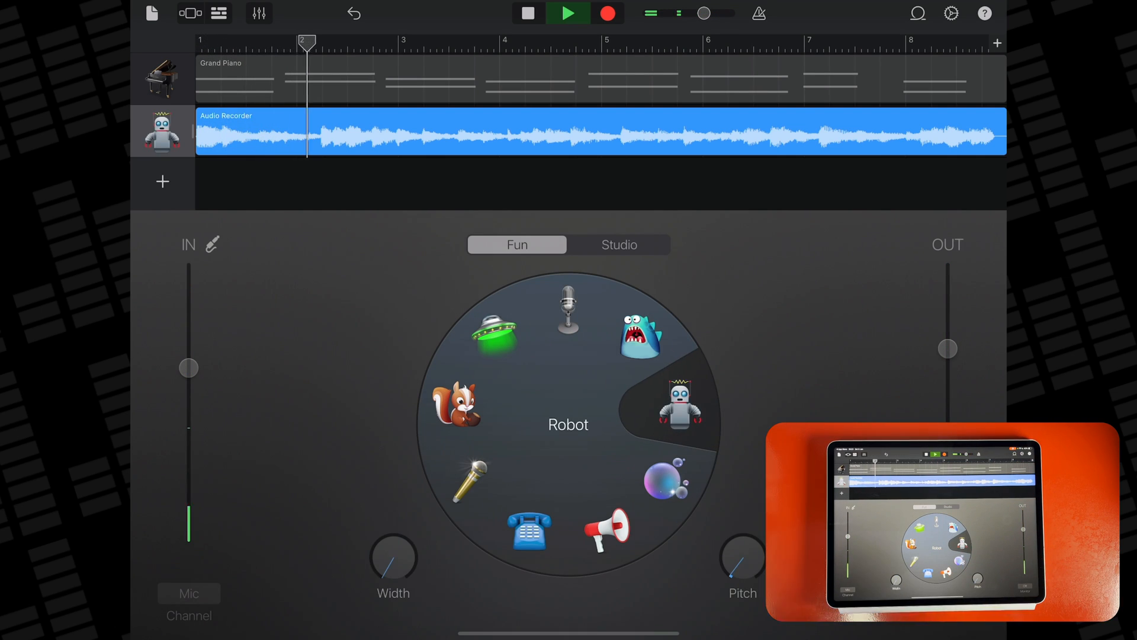
click(607, 534)
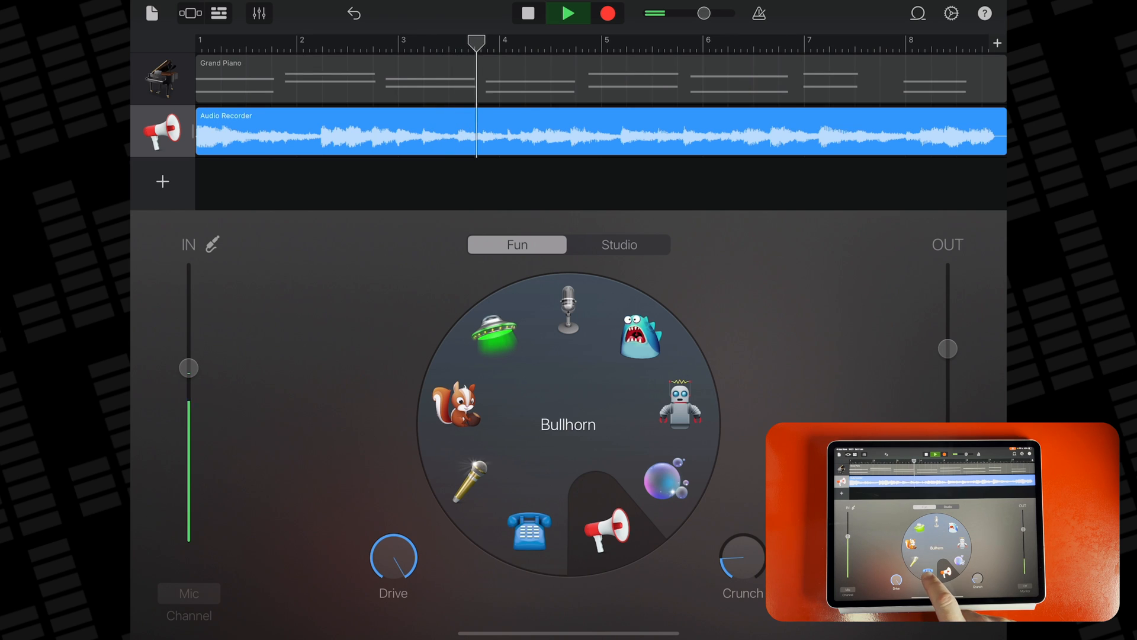
click(529, 537)
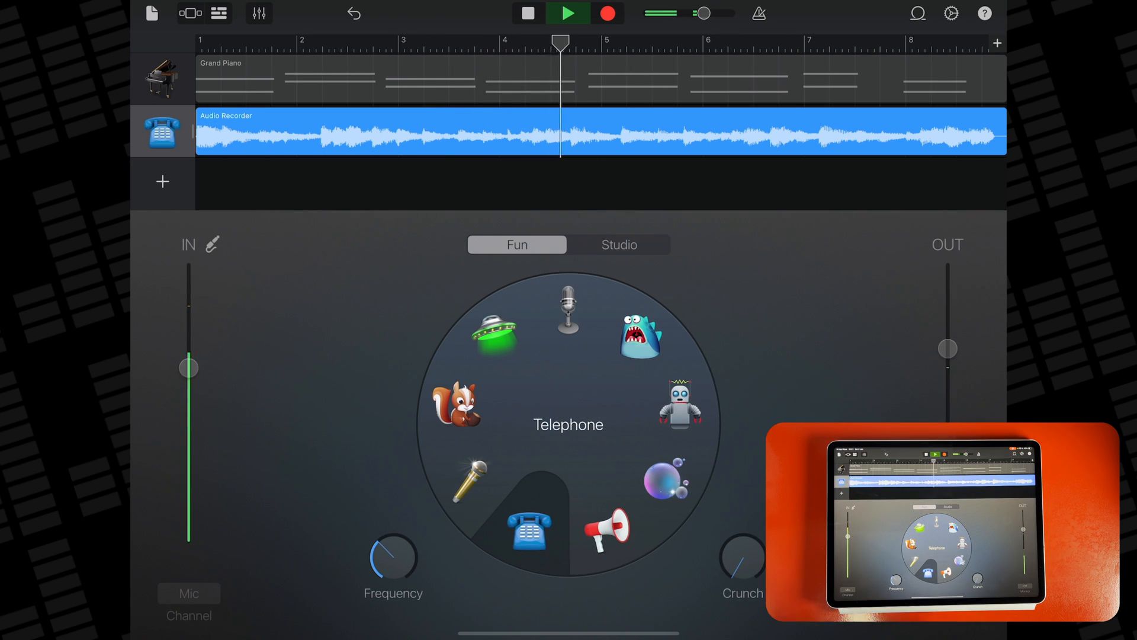
click(453, 400)
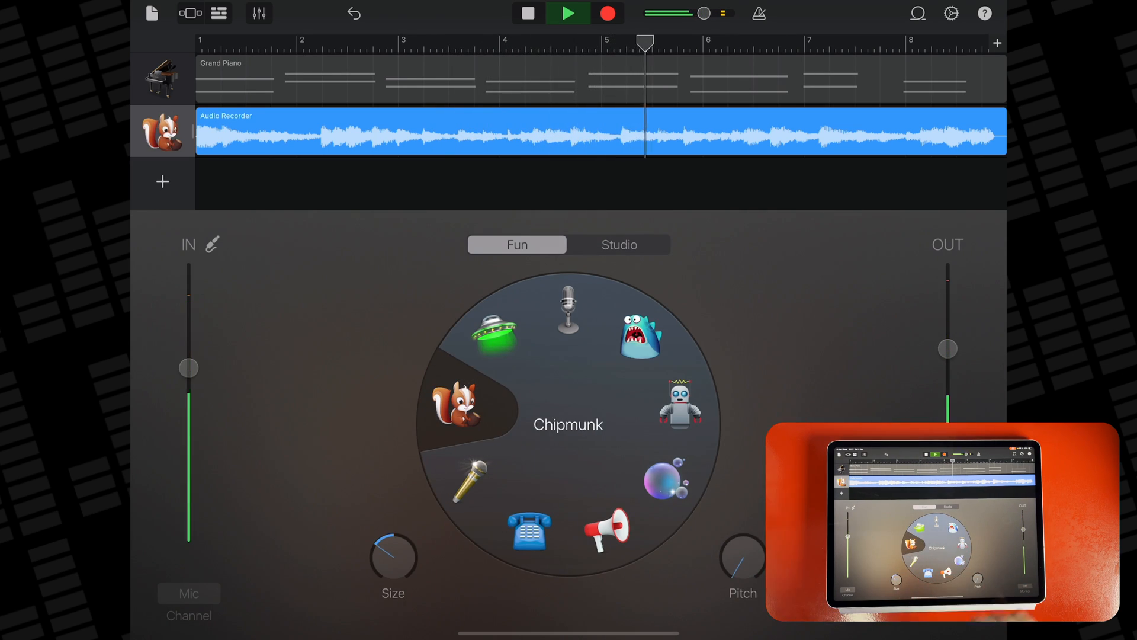
click(496, 333)
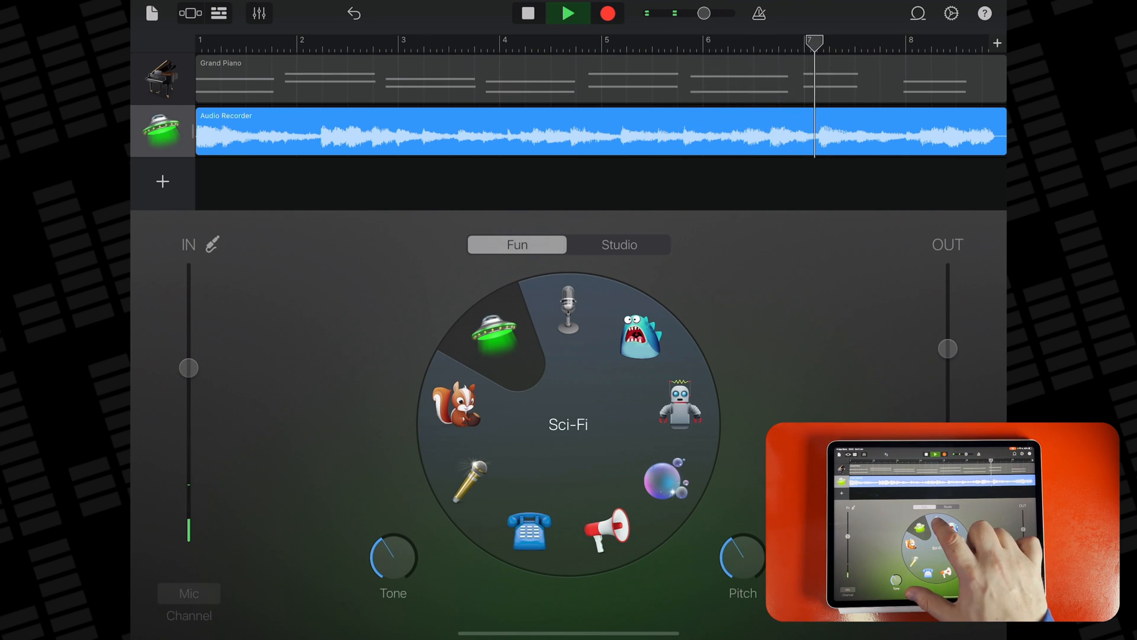
click(619, 244)
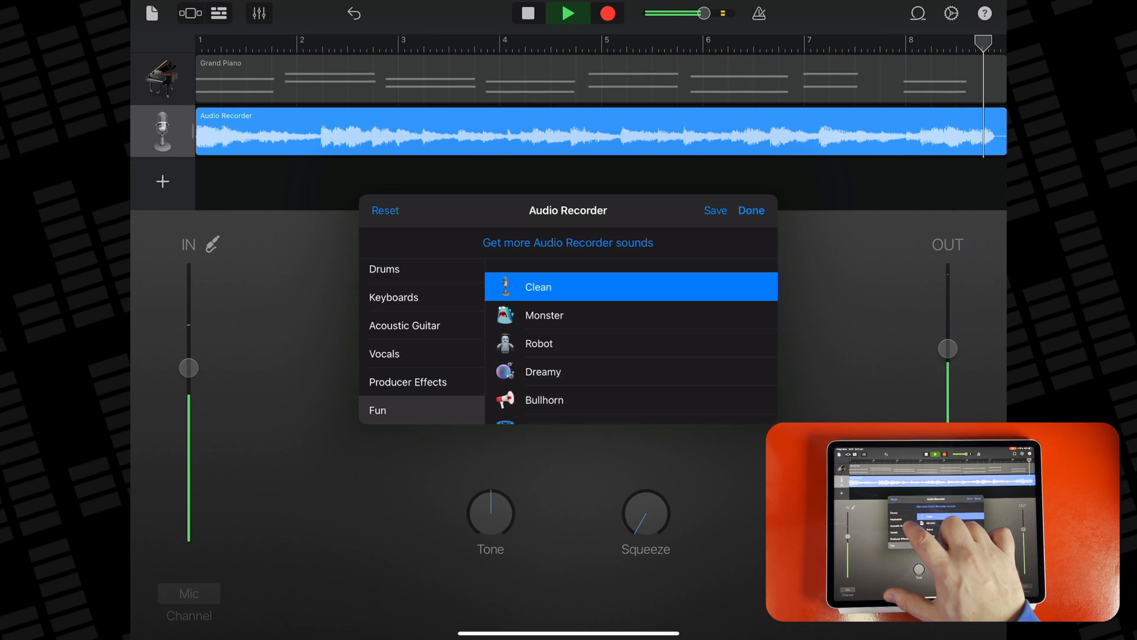
Audition Acoustic Guitar presets during playback, trying Dark Room then settling on Small Speaker.
click(405, 325)
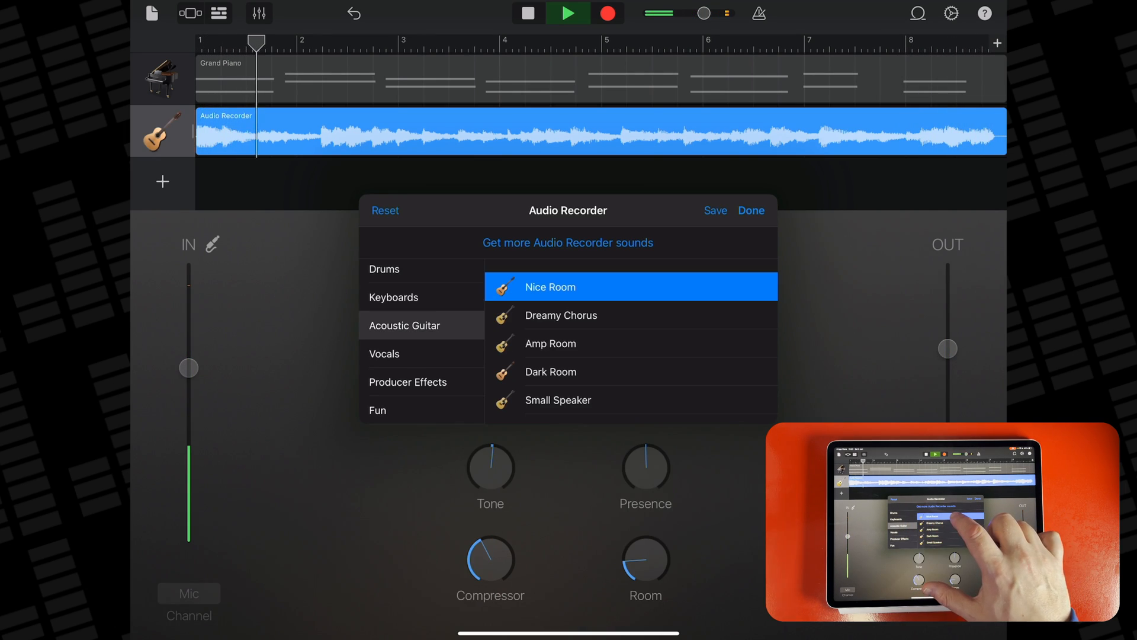
click(558, 315)
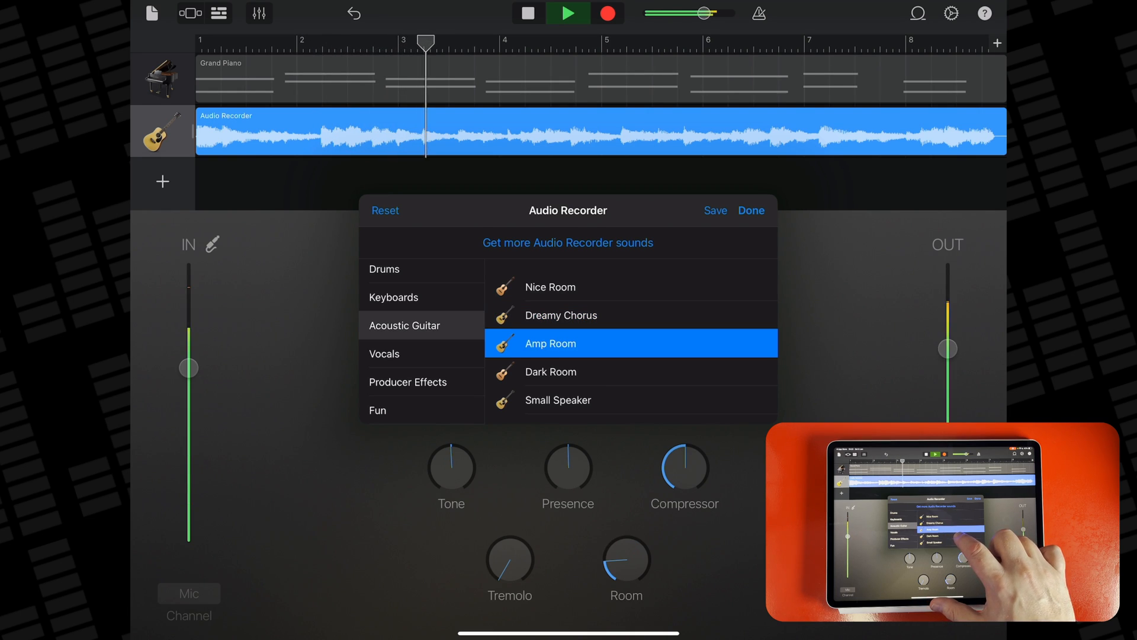
click(549, 371)
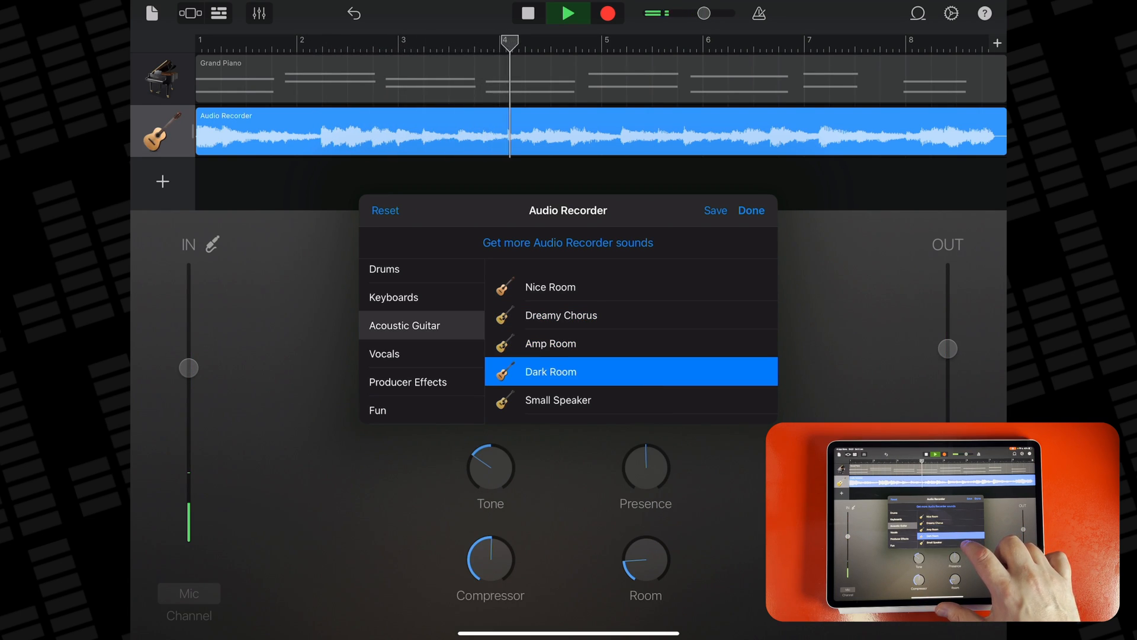
click(558, 400)
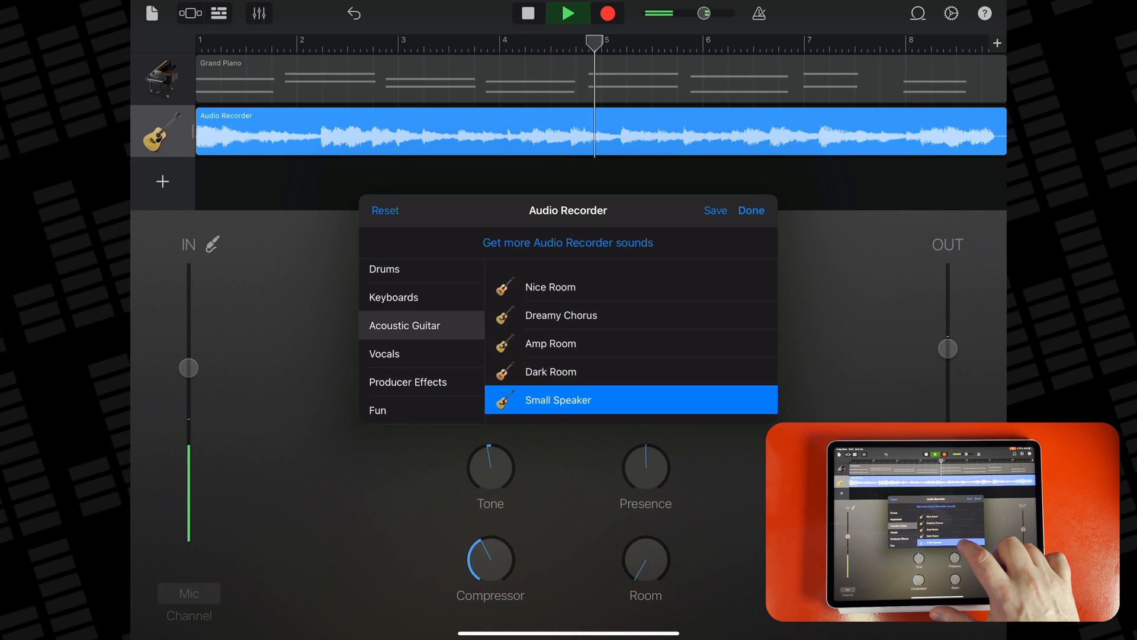
click(557, 286)
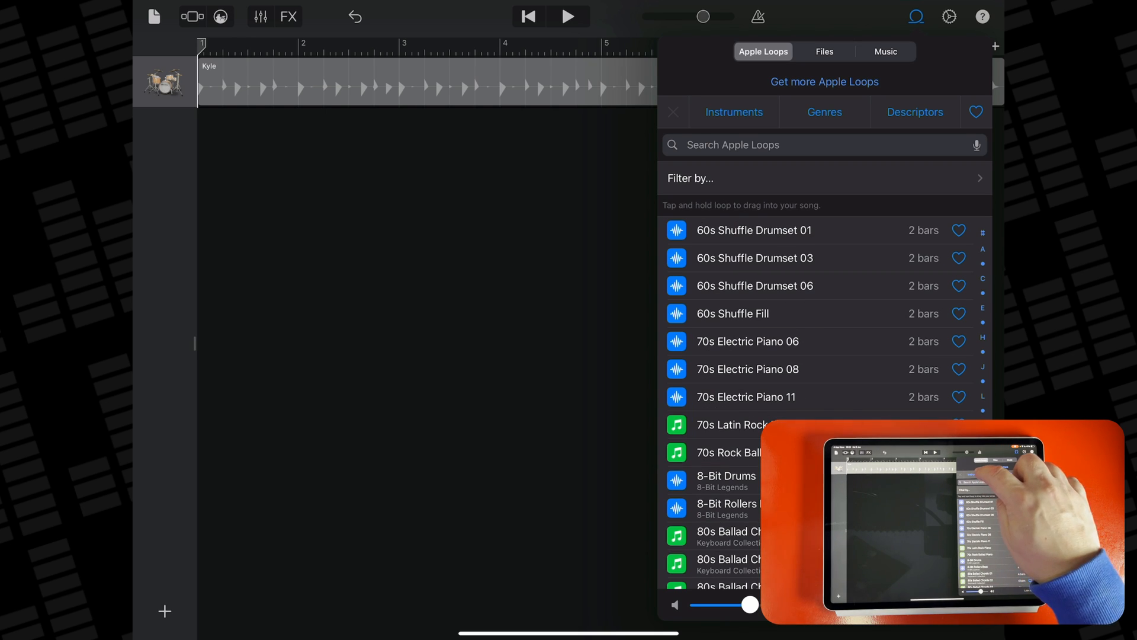
Filter the Apple Loops browser to the Synths instrument category.
click(734, 111)
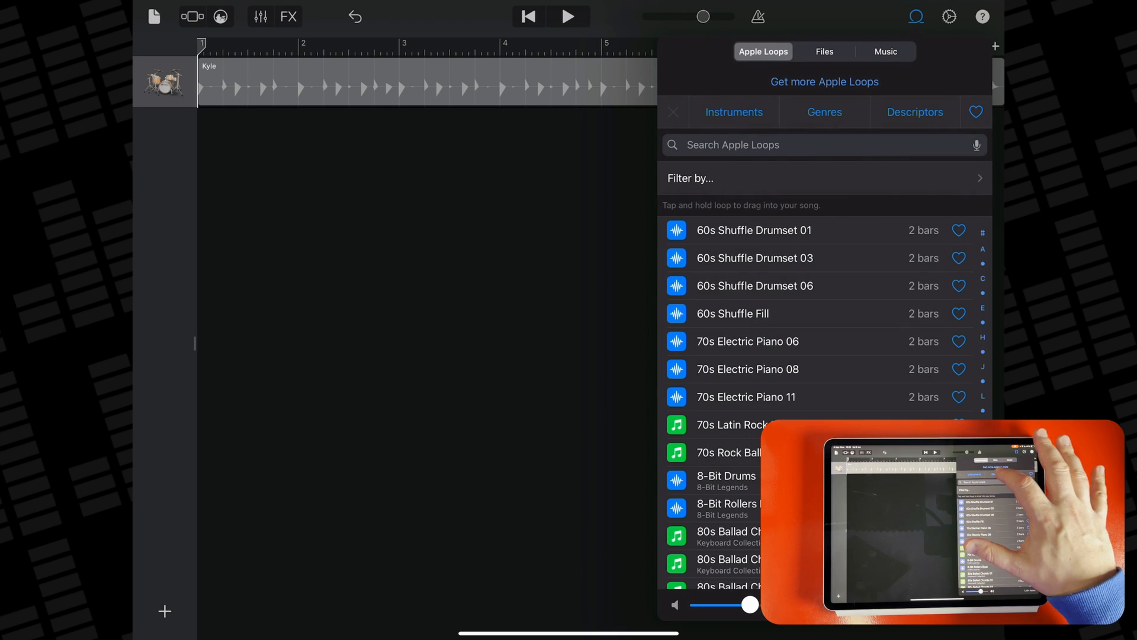
click(825, 111)
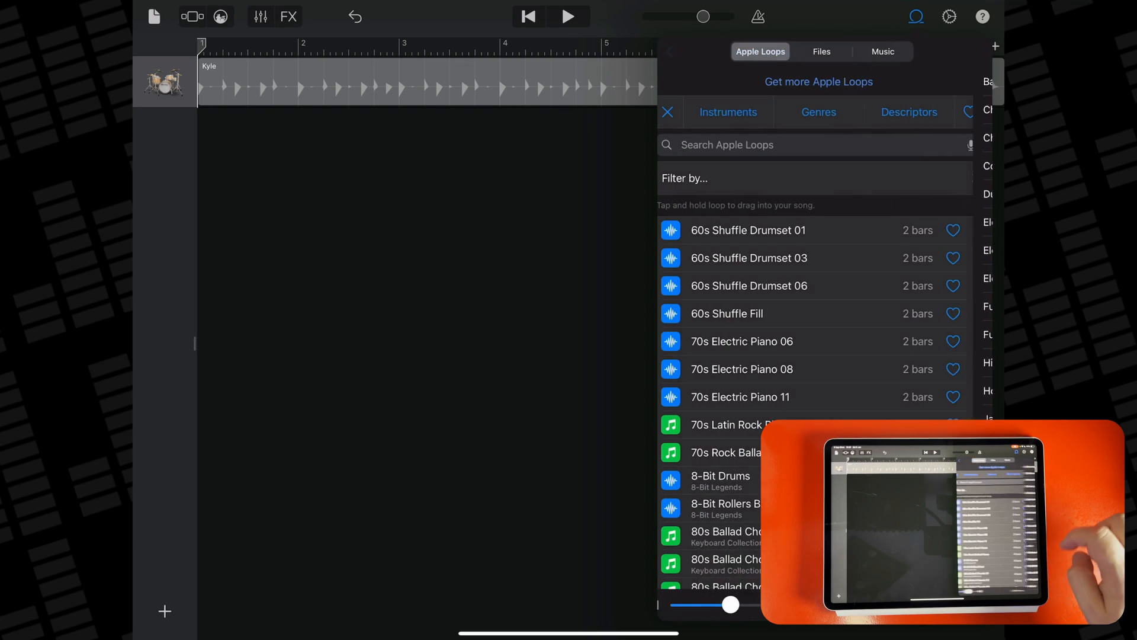
click(909, 112)
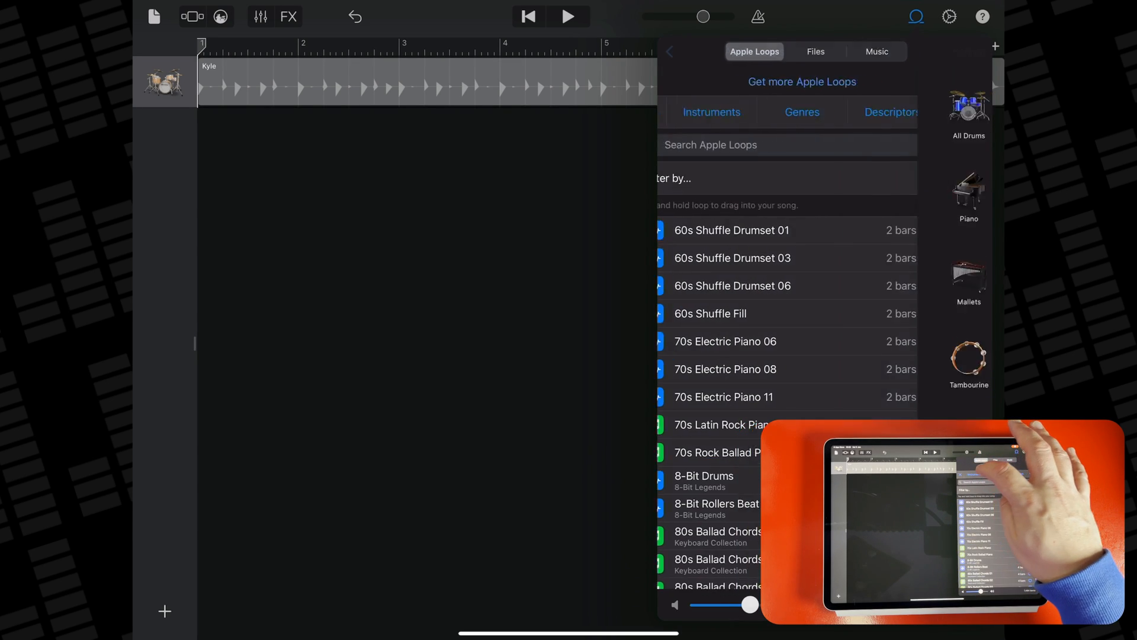
click(712, 111)
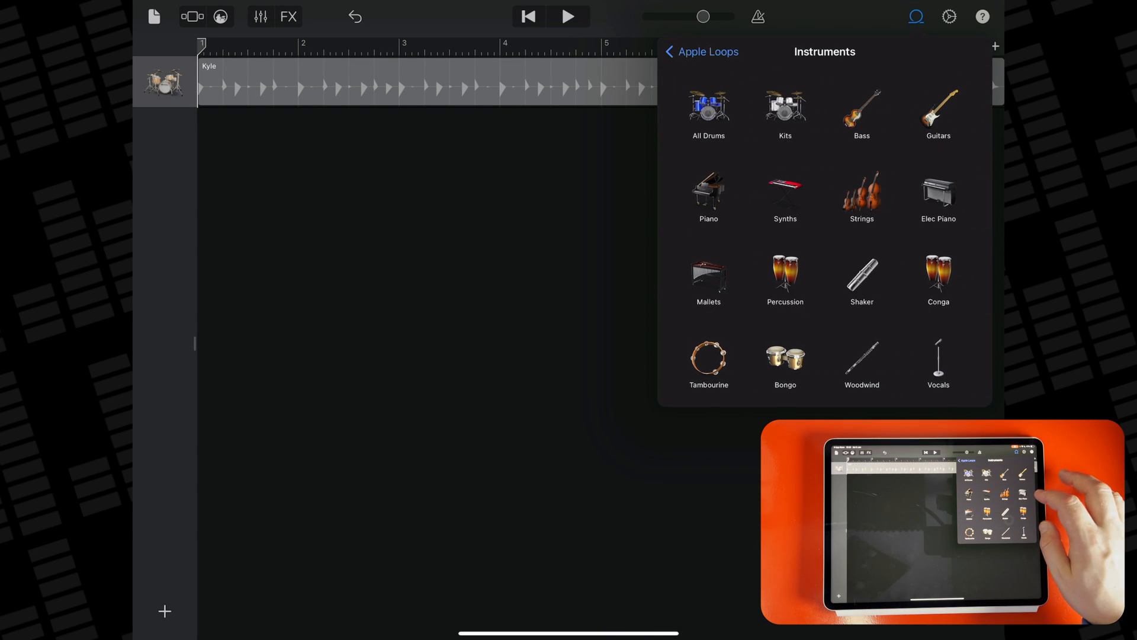
click(784, 198)
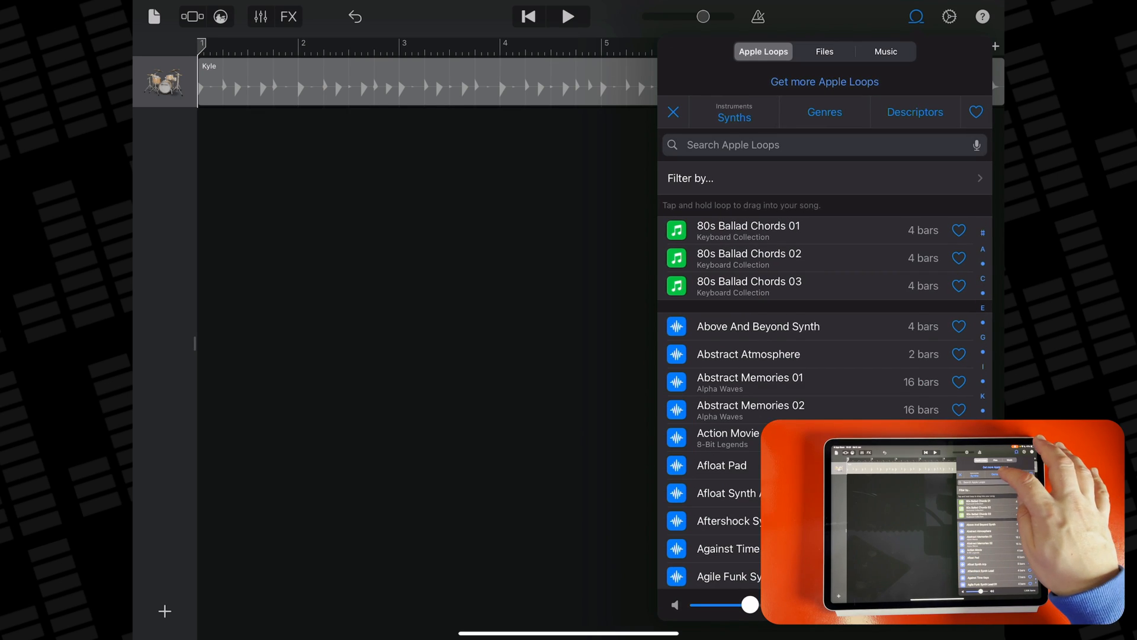
Narrow to the Chillwave genre, set then clear a descriptor, and select the Kyoto Night Synth loop.
click(825, 112)
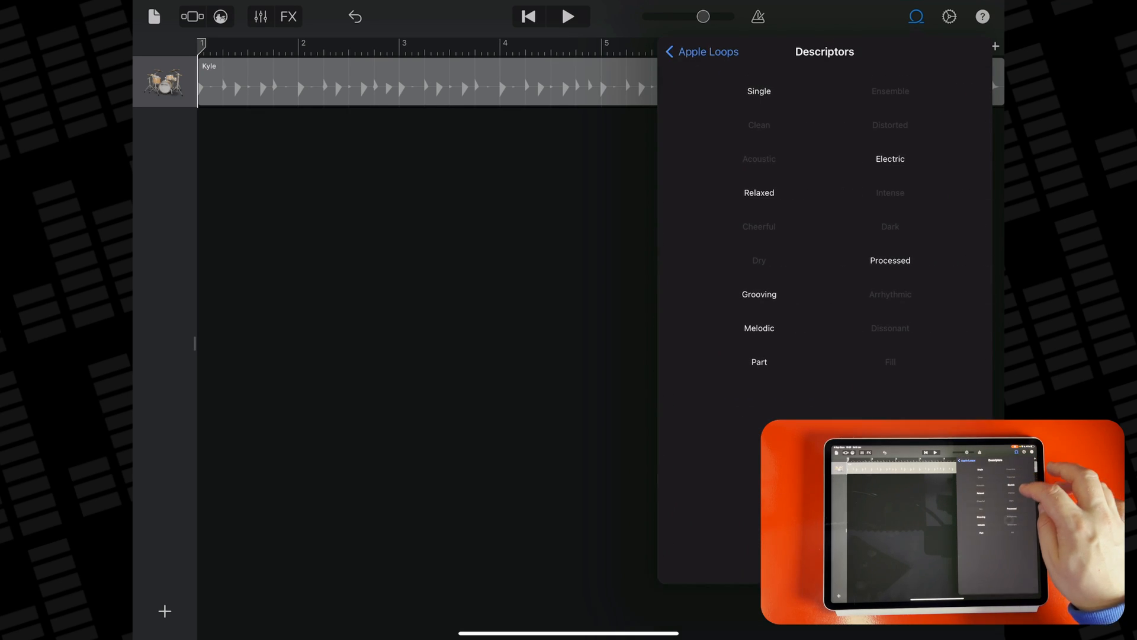
click(889, 159)
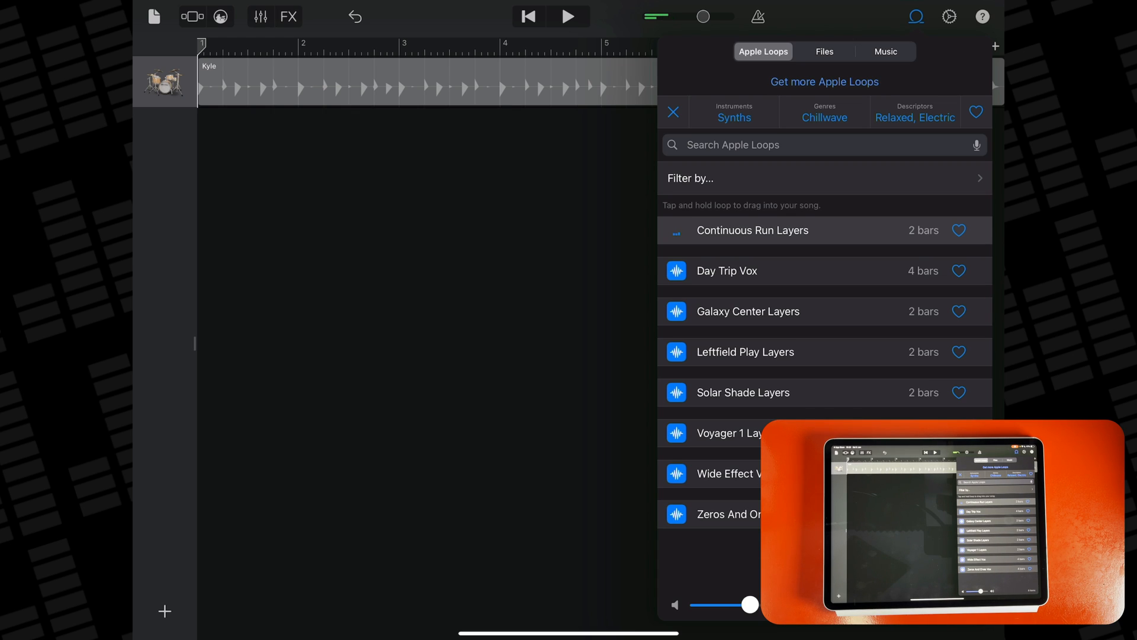
click(752, 270)
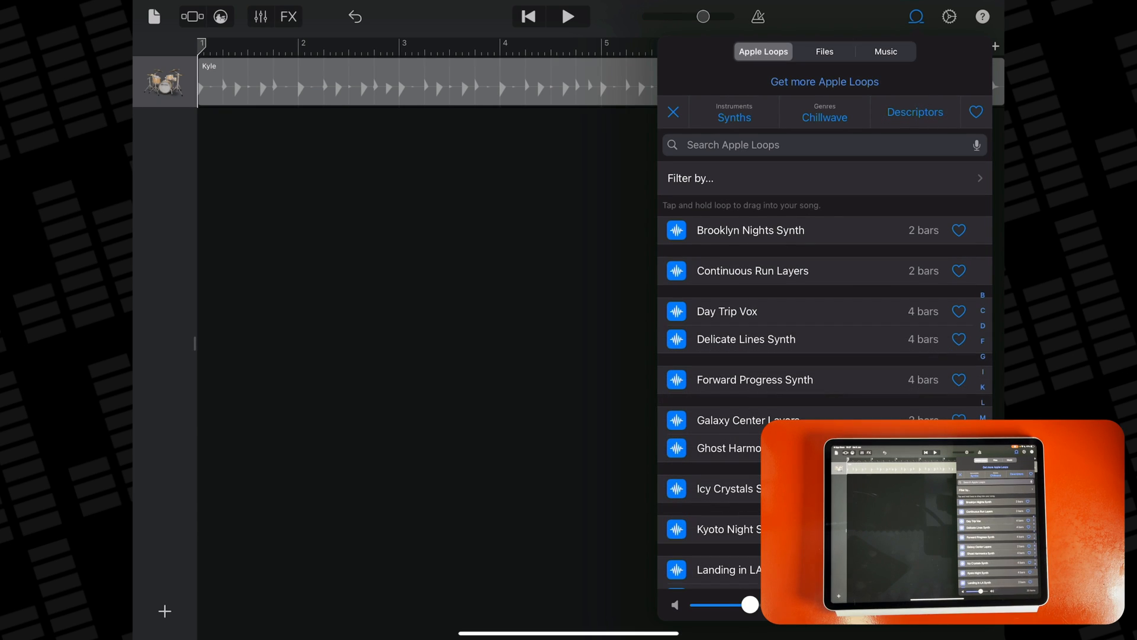
click(751, 488)
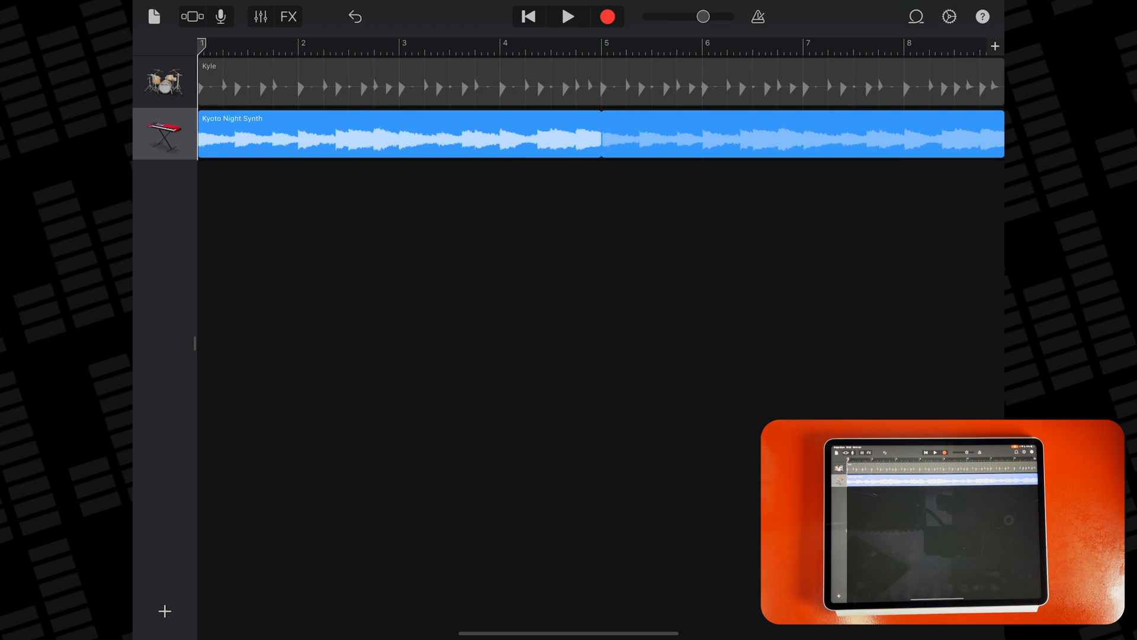
Place the Kyoto Night Synth loop as a track below the Kyle drum track.
click(567, 15)
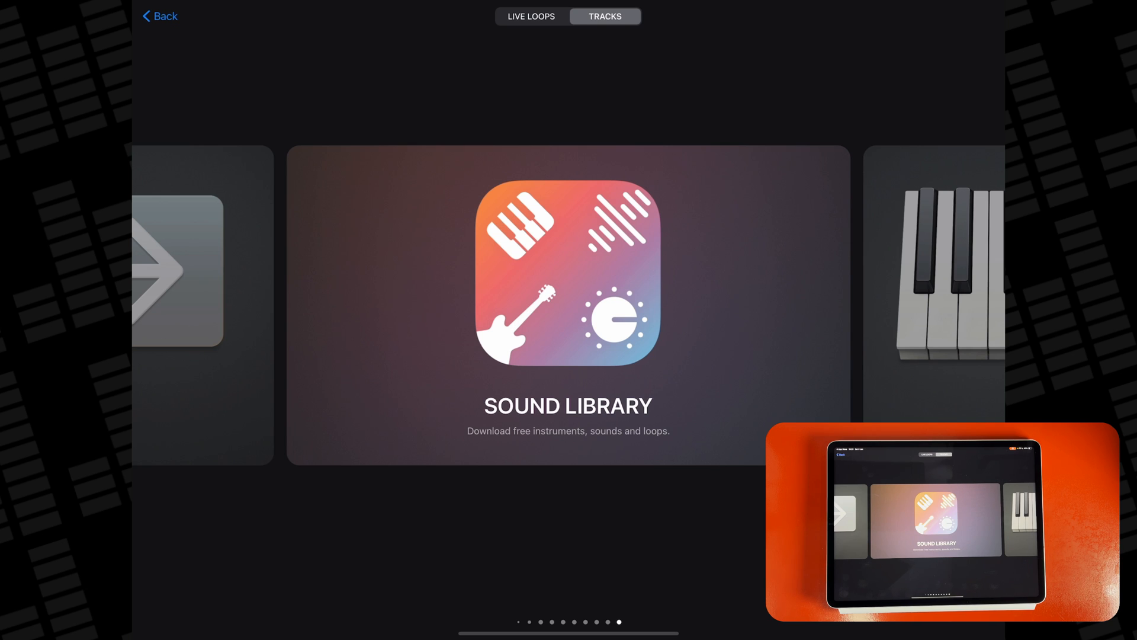
Browse Sound Library packs, viewing details of Oak Felder, Alpha Waves and 8-Bit Legends.
click(568, 273)
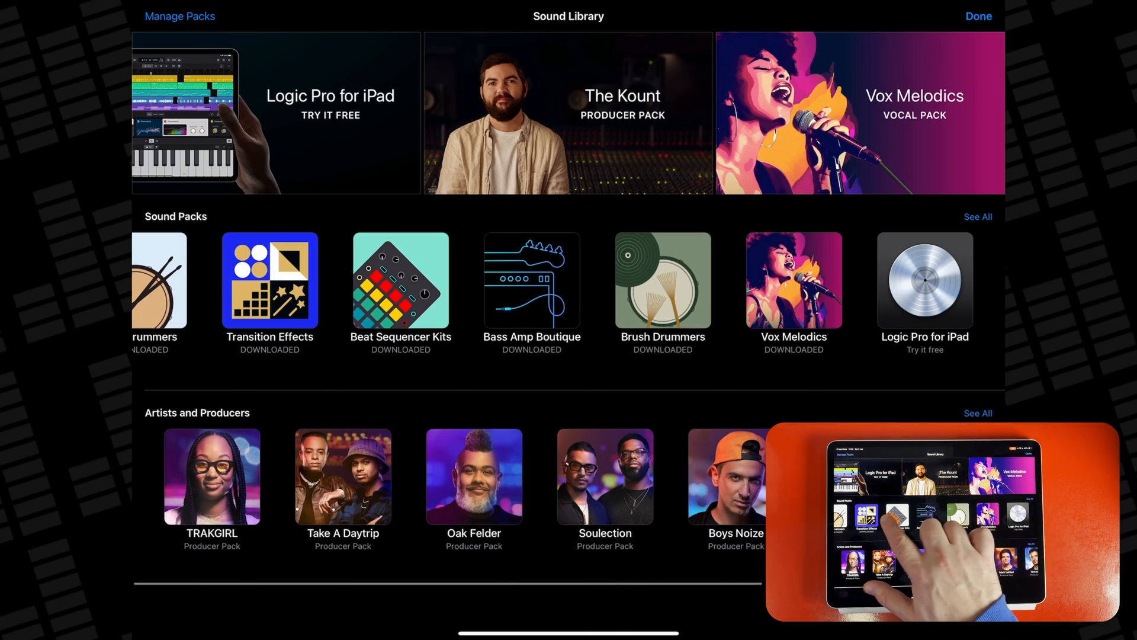
scroll(left, 3)
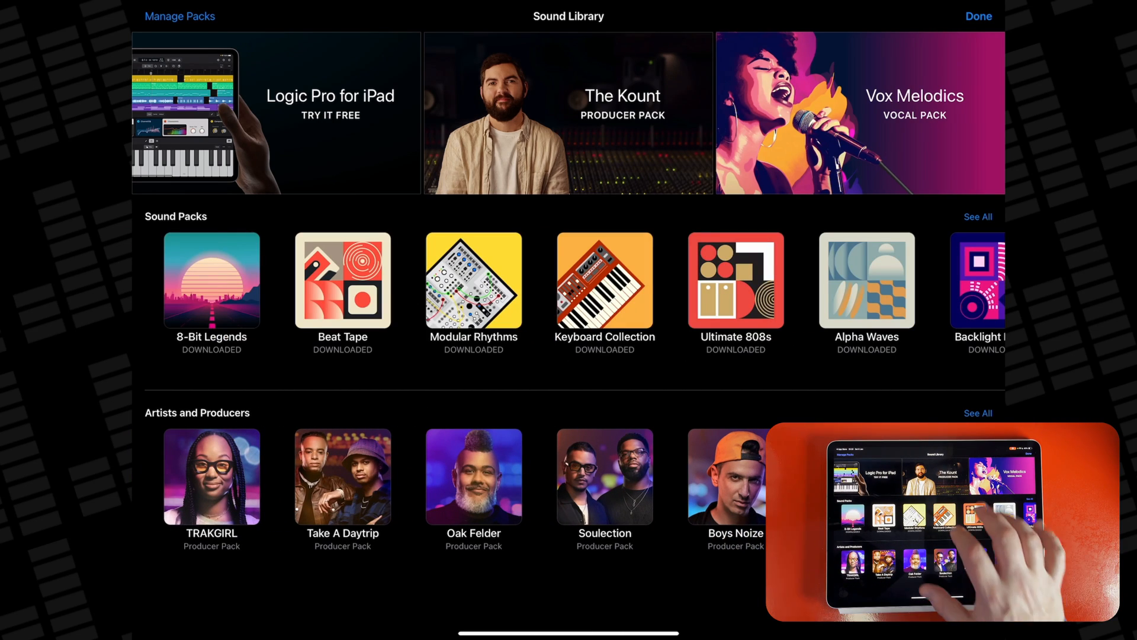
click(605, 282)
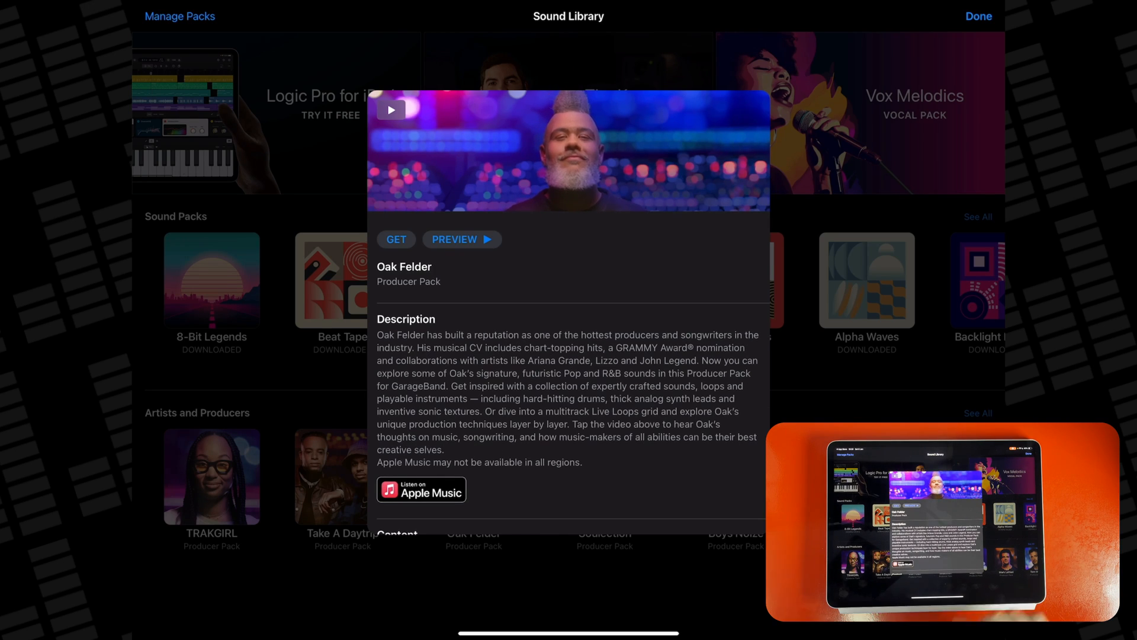
click(866, 282)
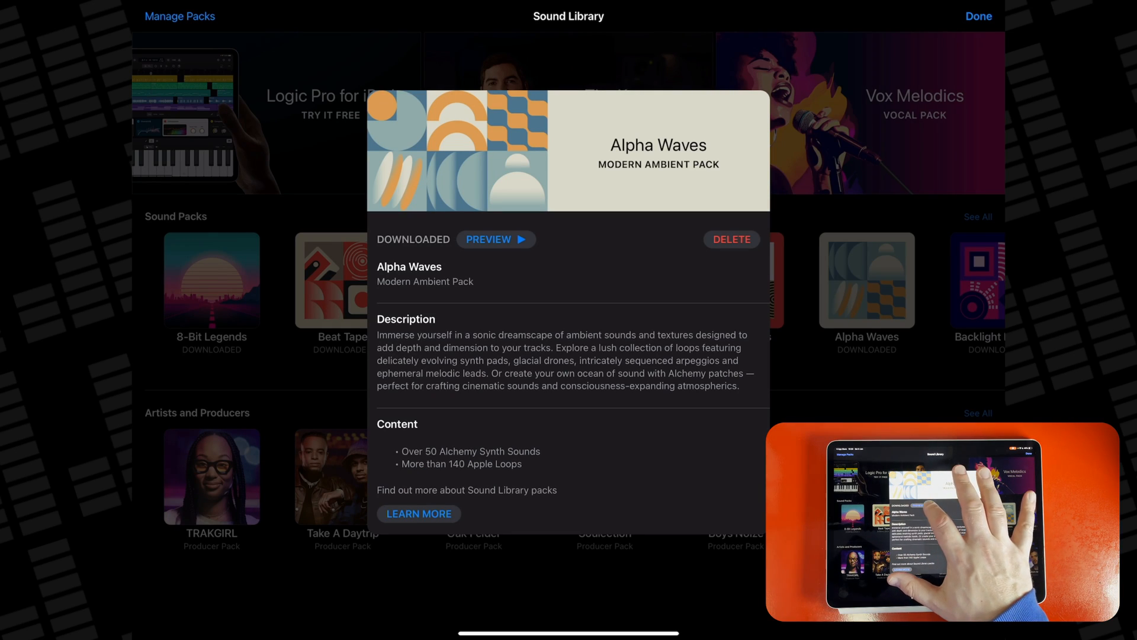
click(497, 240)
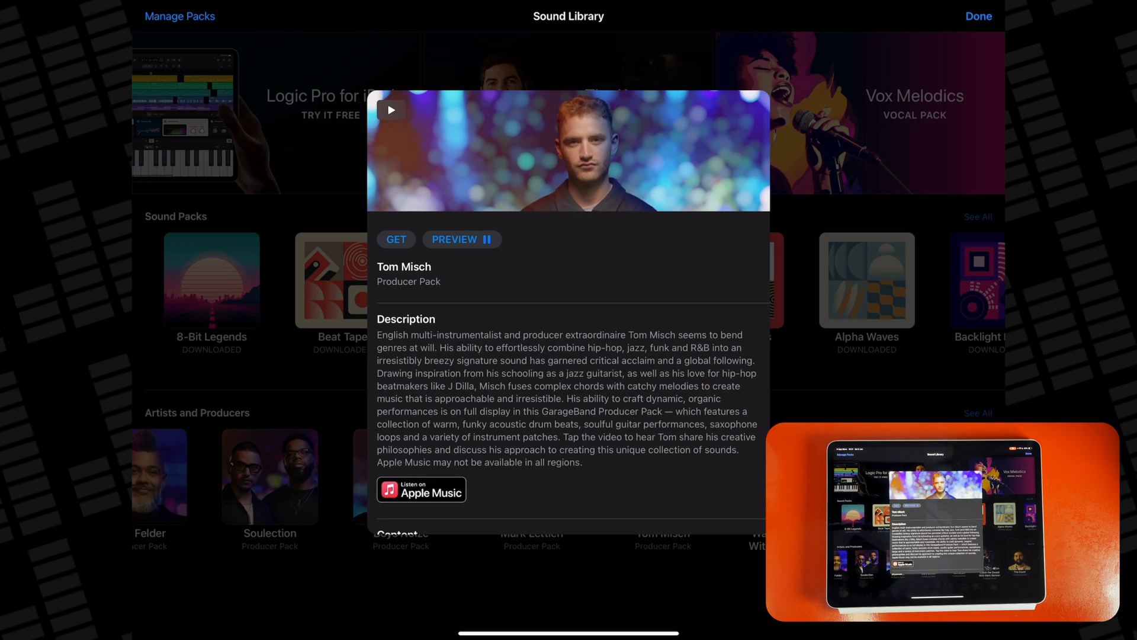
click(211, 282)
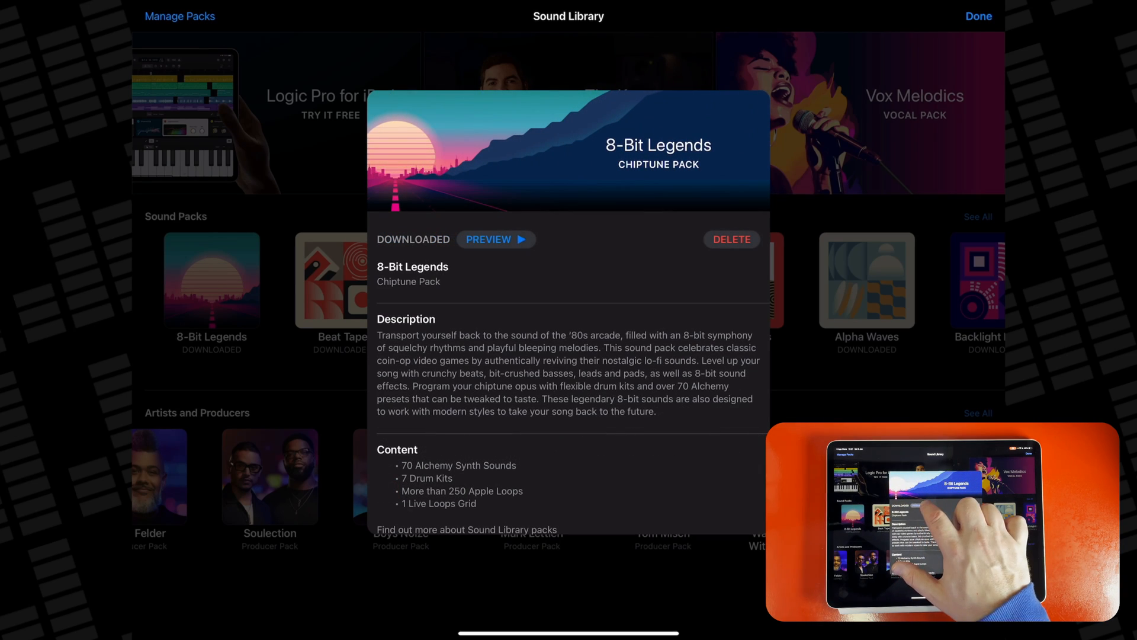
click(497, 239)
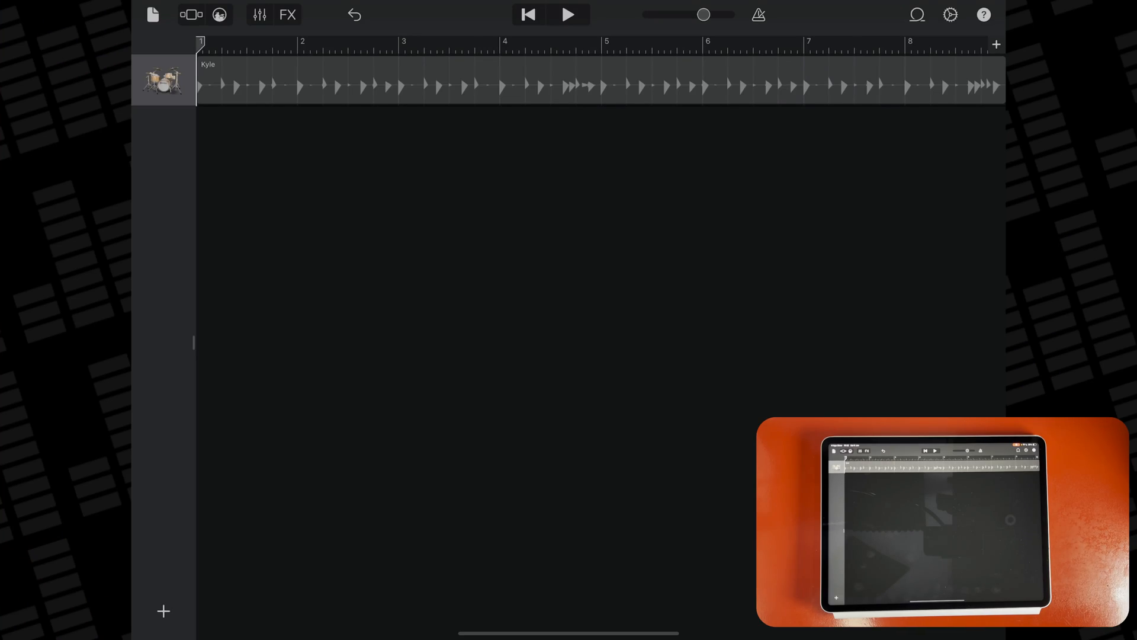
From the Loop Browser's Files list, browse the Files app and pick the Master Companion Track audio to import.
click(915, 14)
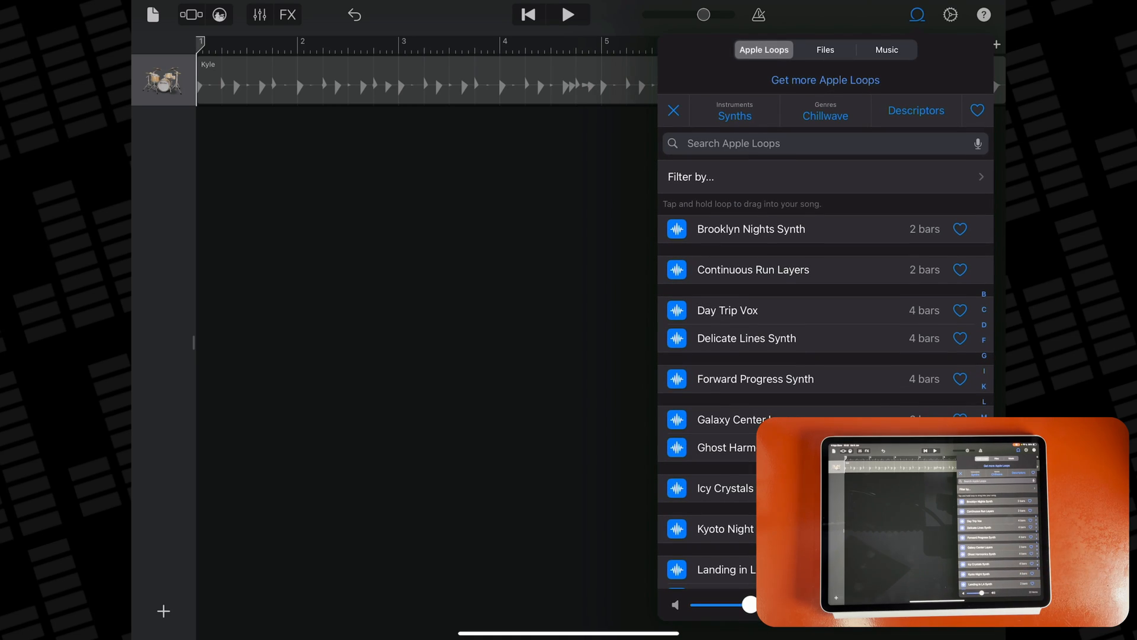
click(824, 50)
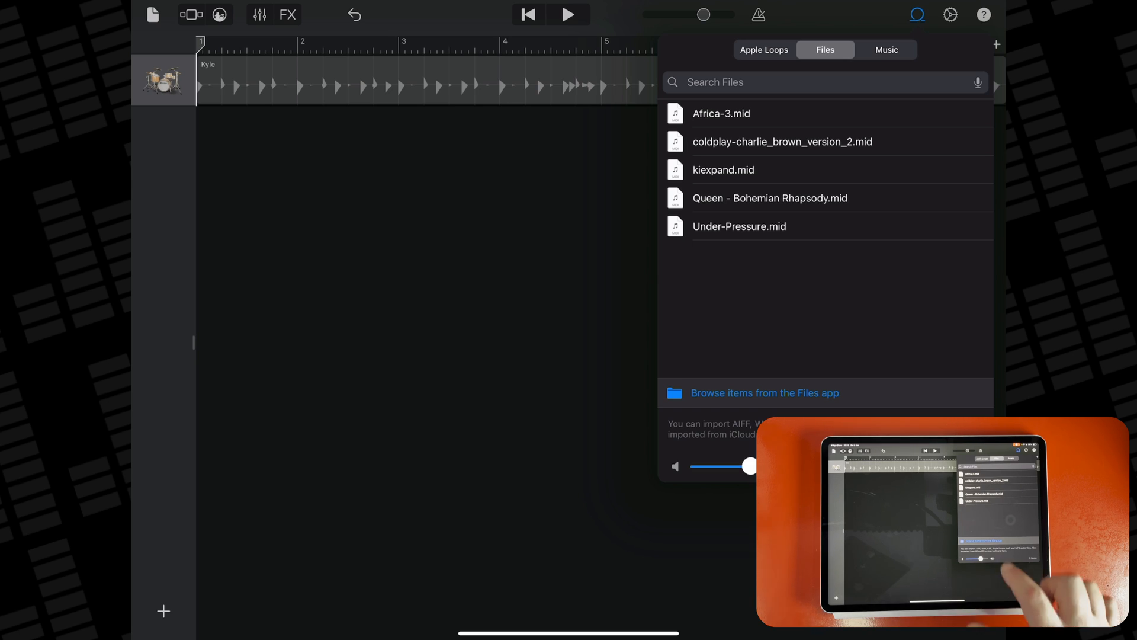
click(764, 392)
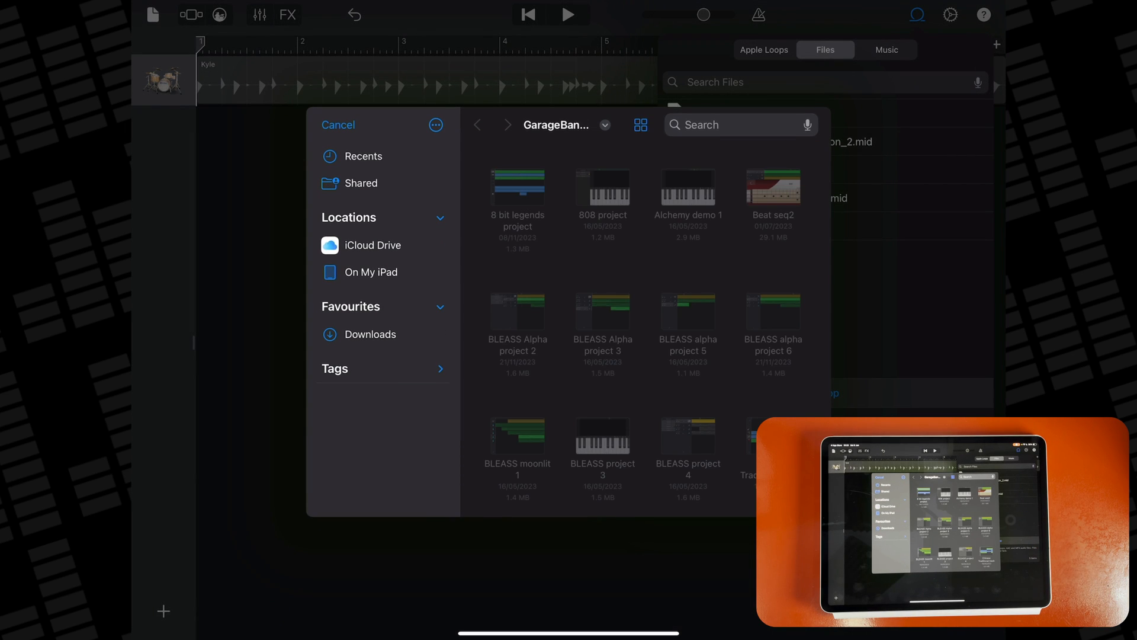
click(362, 156)
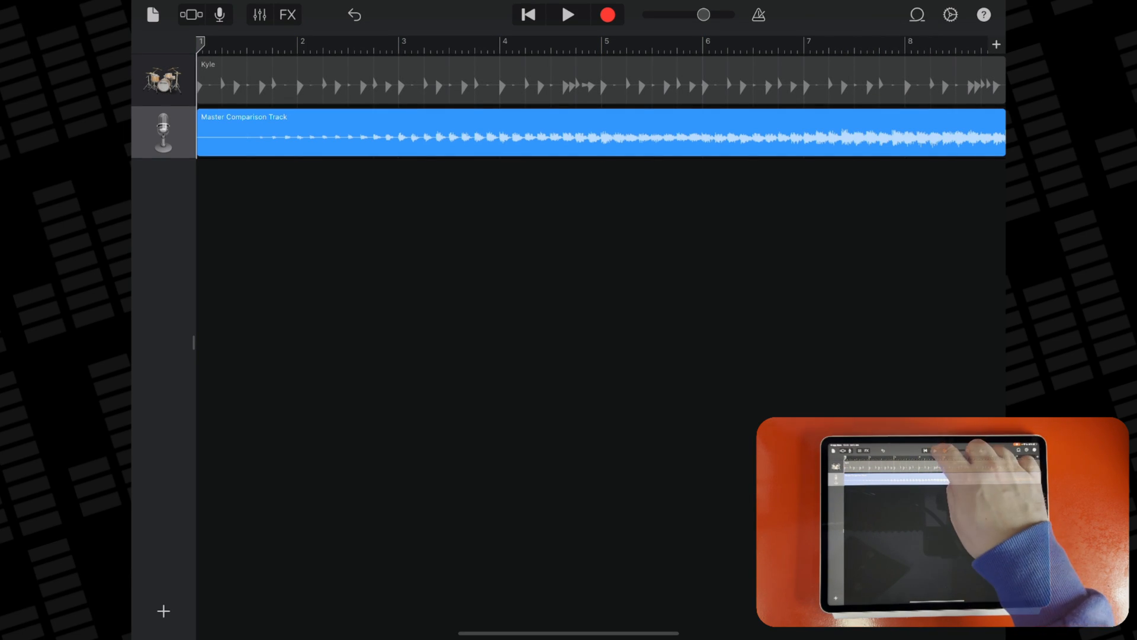
Play the song so the Kyle drums and imported Master Companion Track sound together.
click(569, 14)
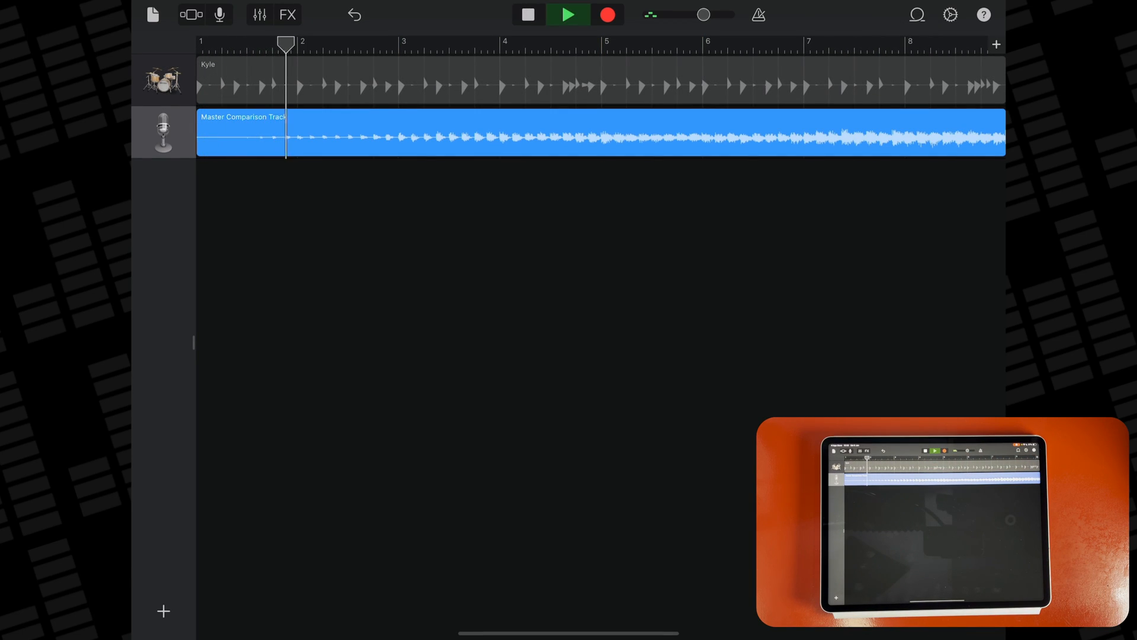